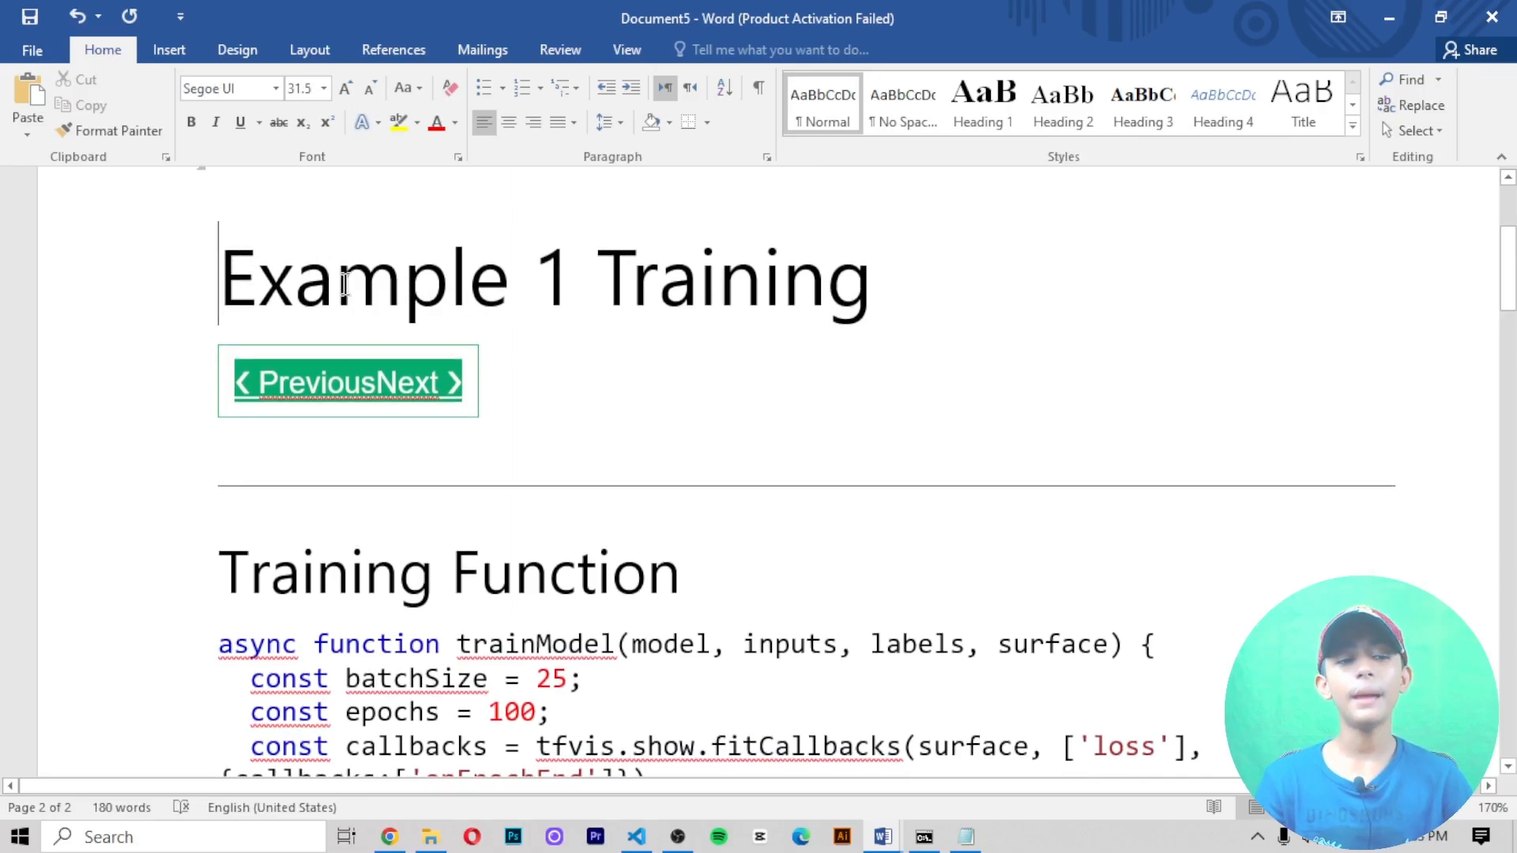
Step: Prefix the heading with 'Chapter 1 of' and change 'Example 1' to 'Example 3'
text(C)
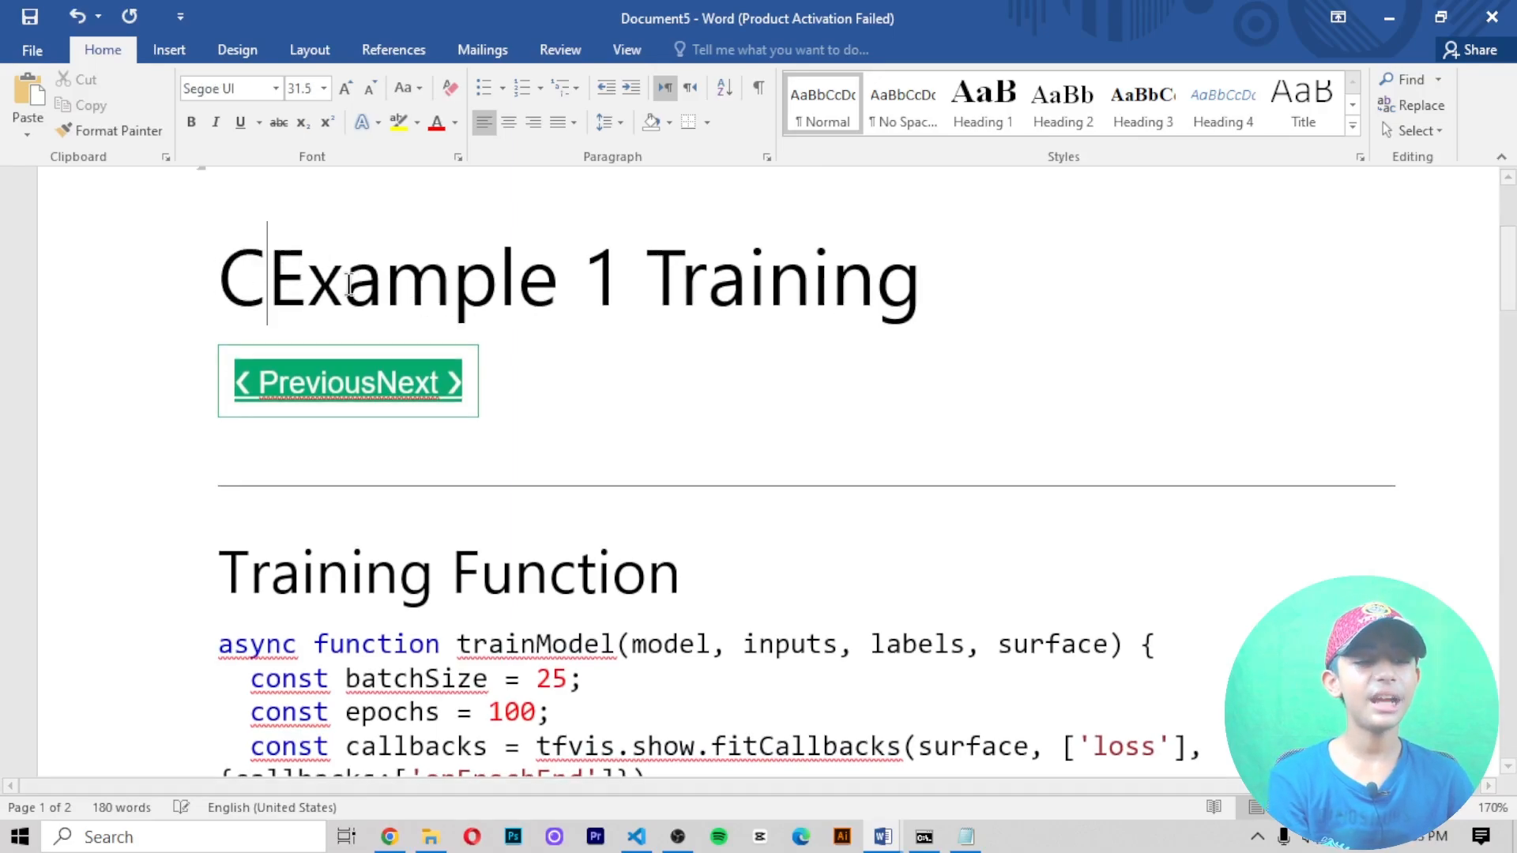
text(hapter)
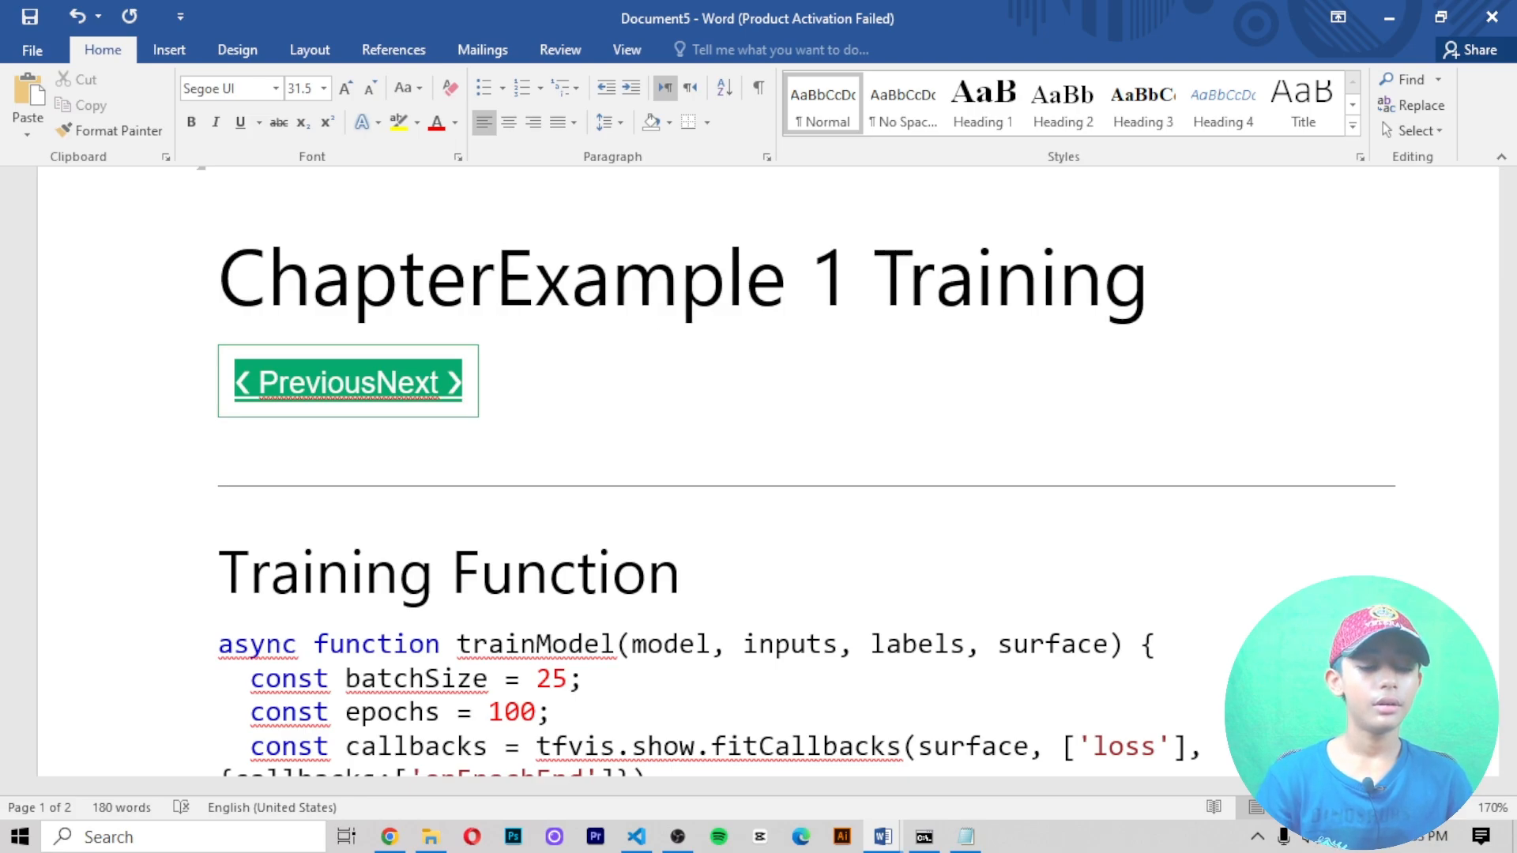
text(1)
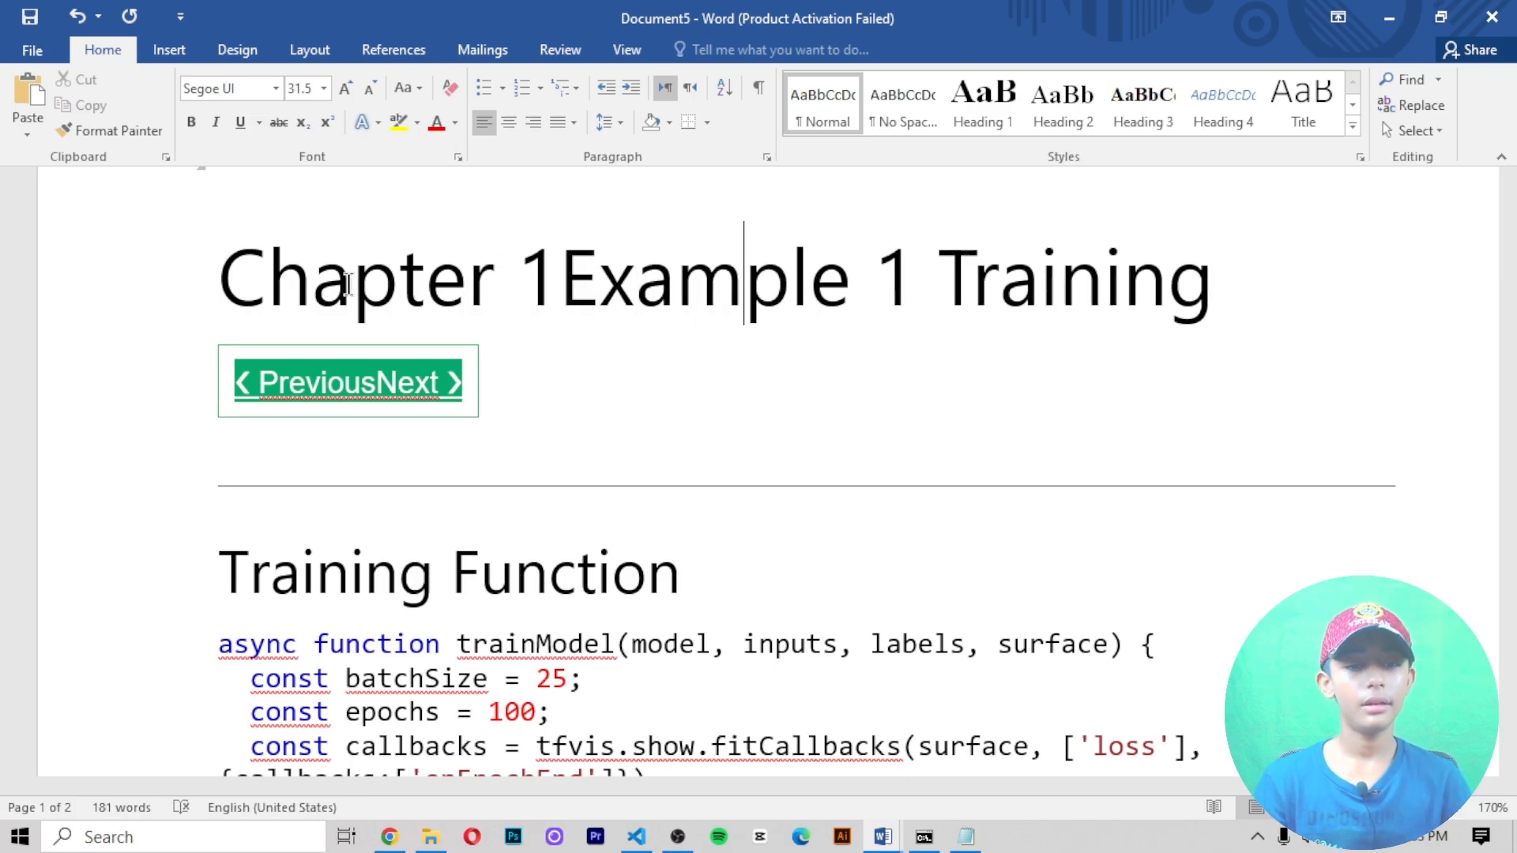
text(3)
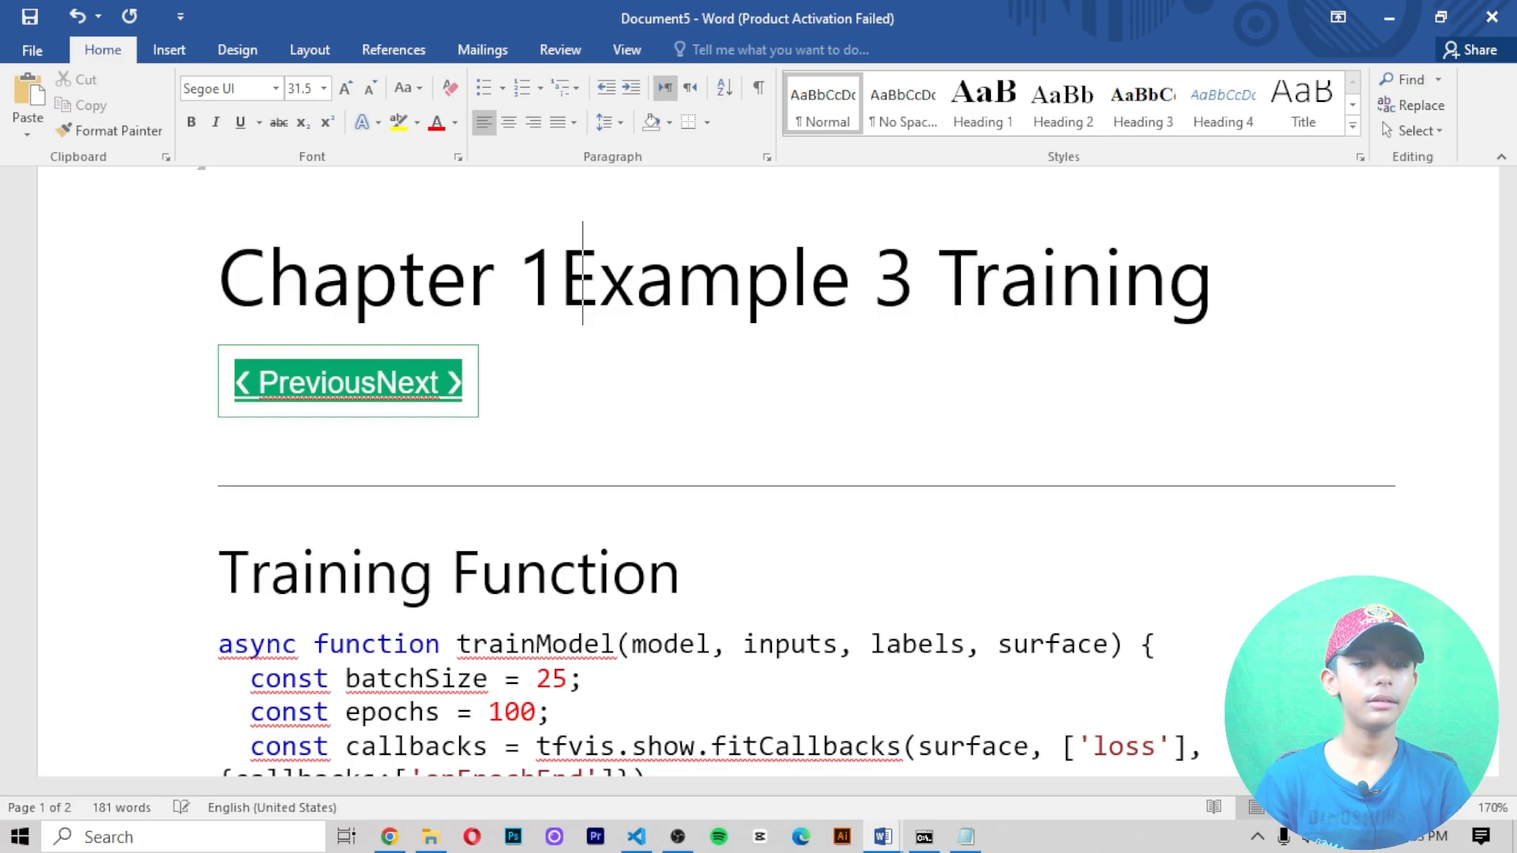
text(of)
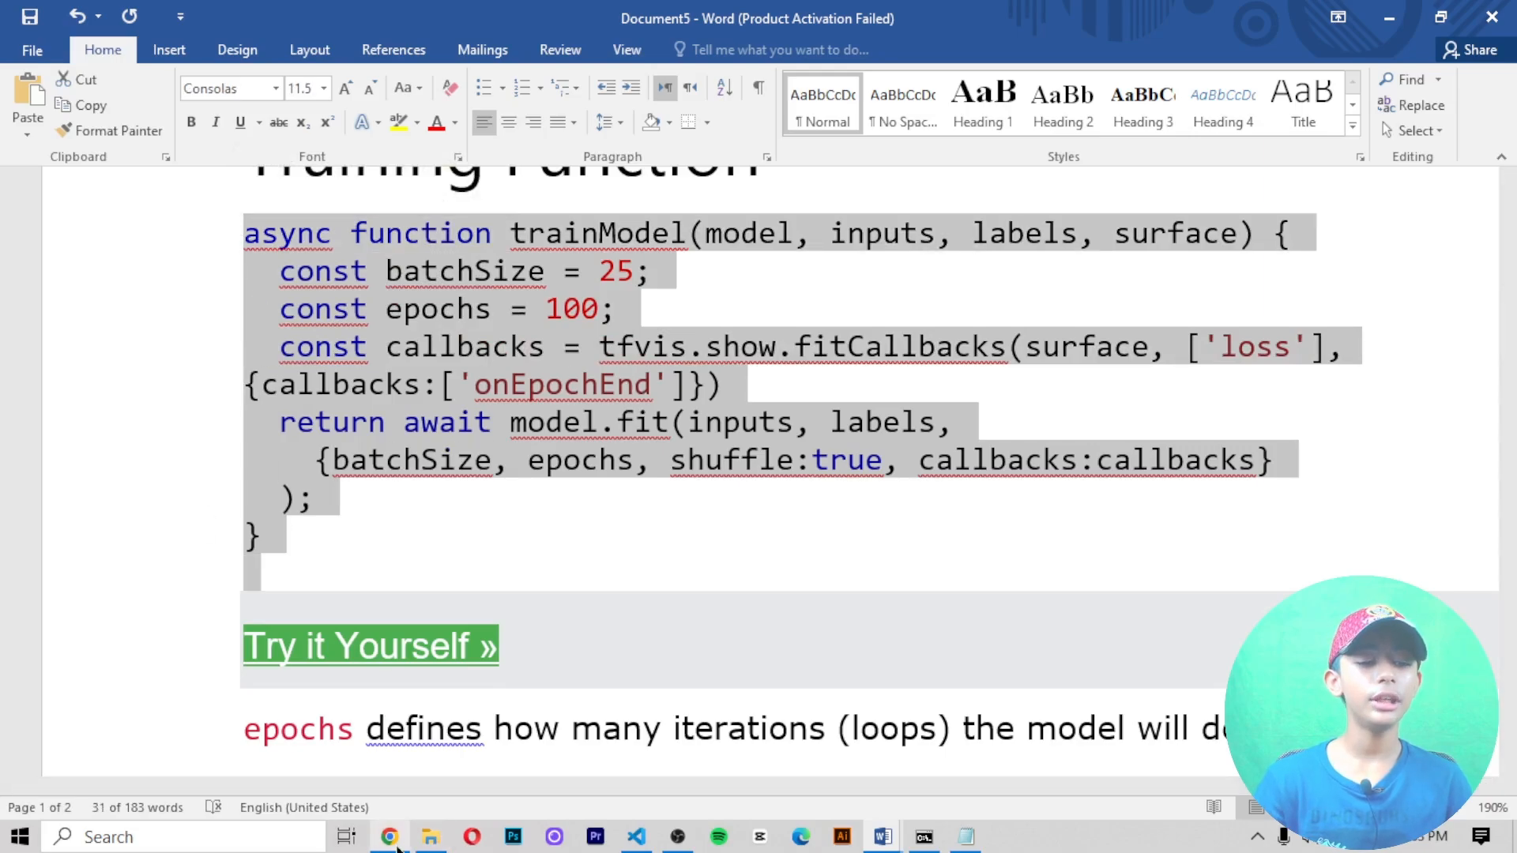
Step: Switch to the Replit project in Chrome and review the AI's suggested training code
click(387, 838)
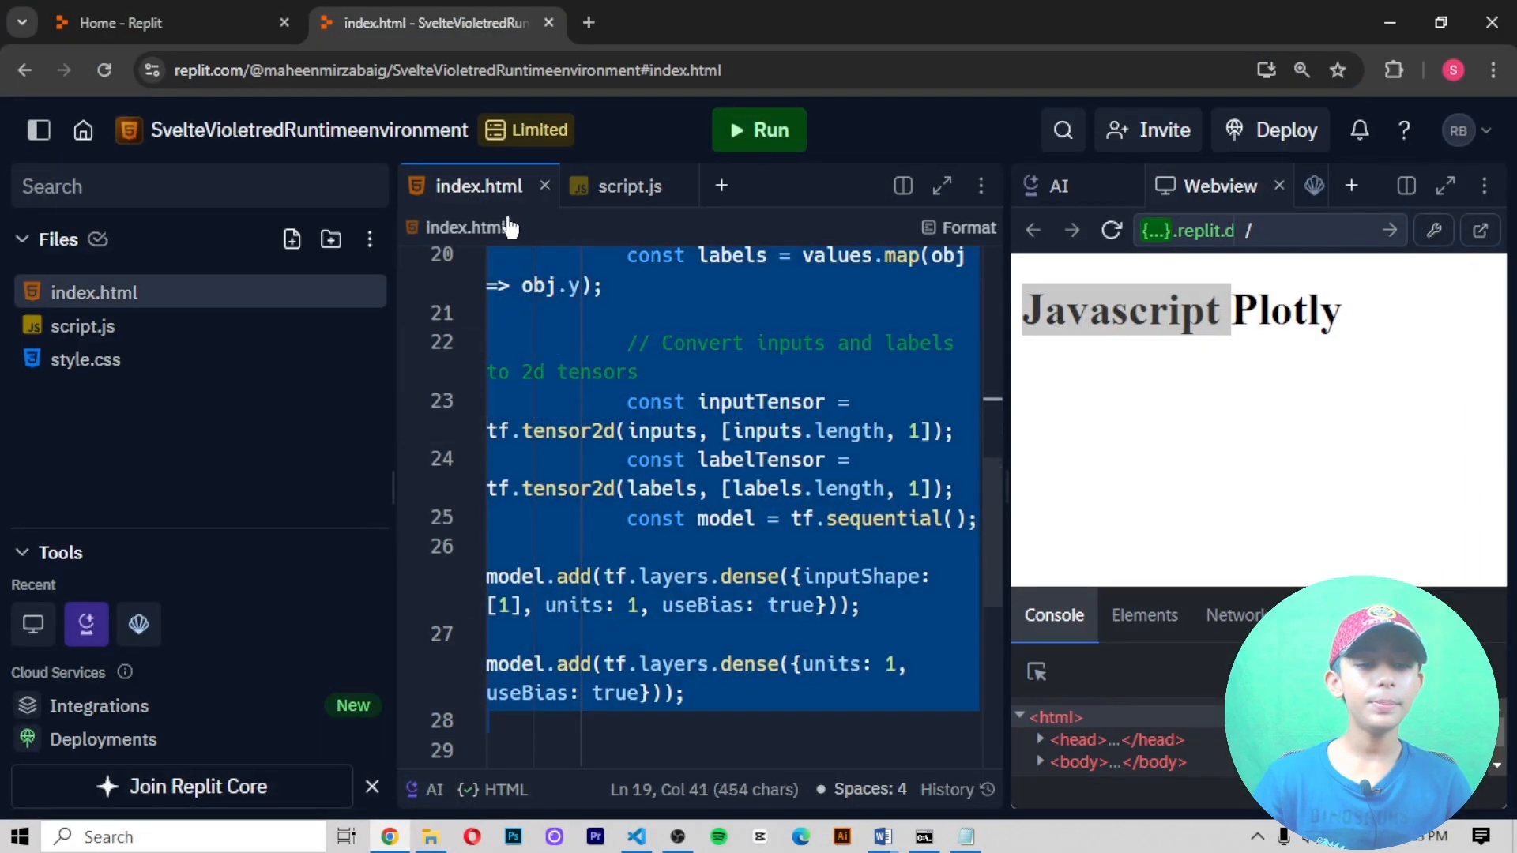
scroll(up, 3)
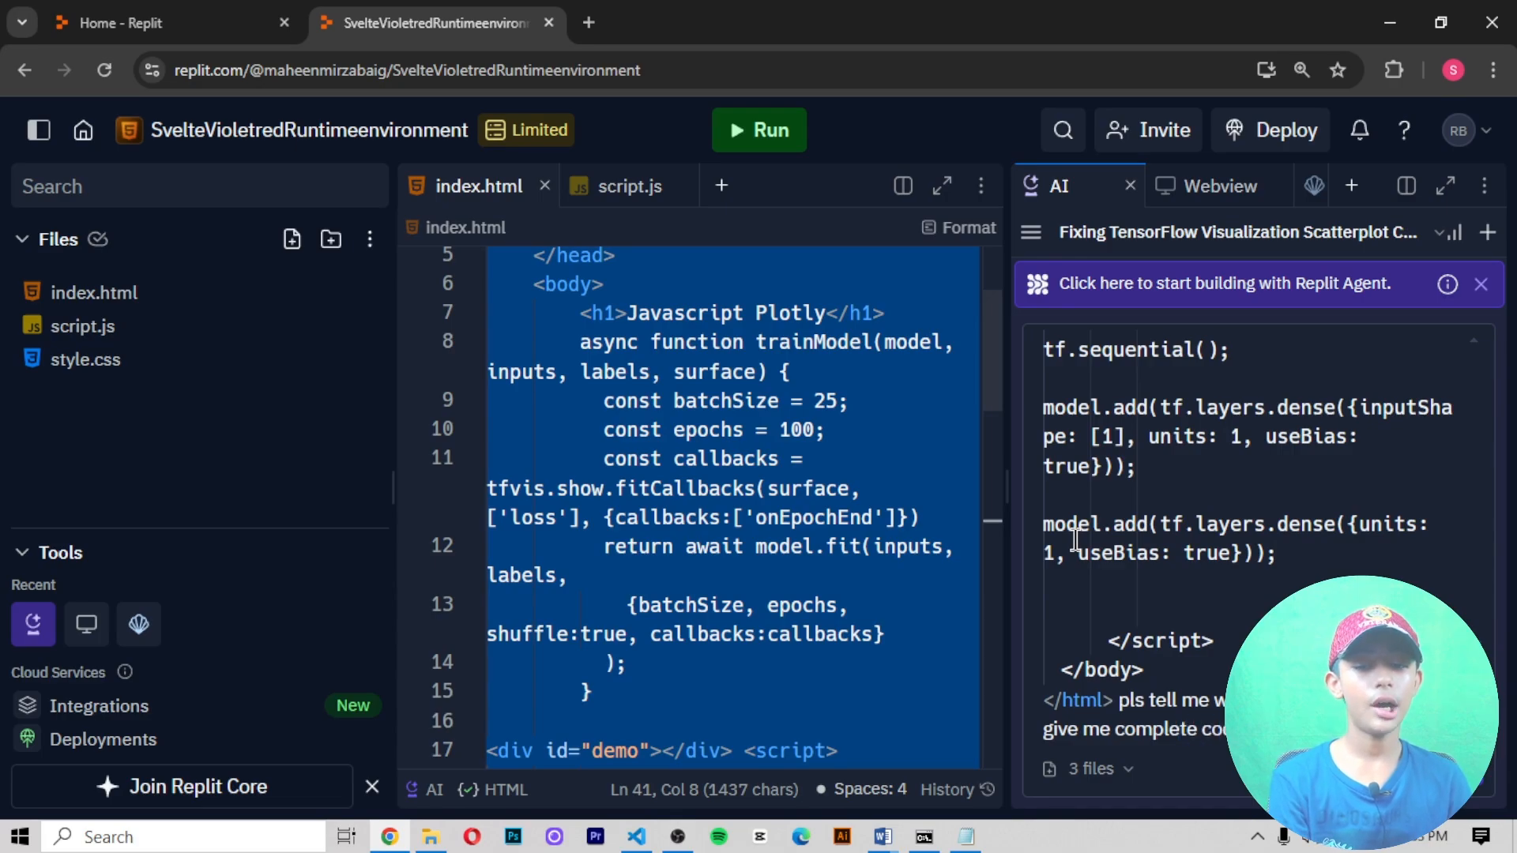
scroll(down, 3)
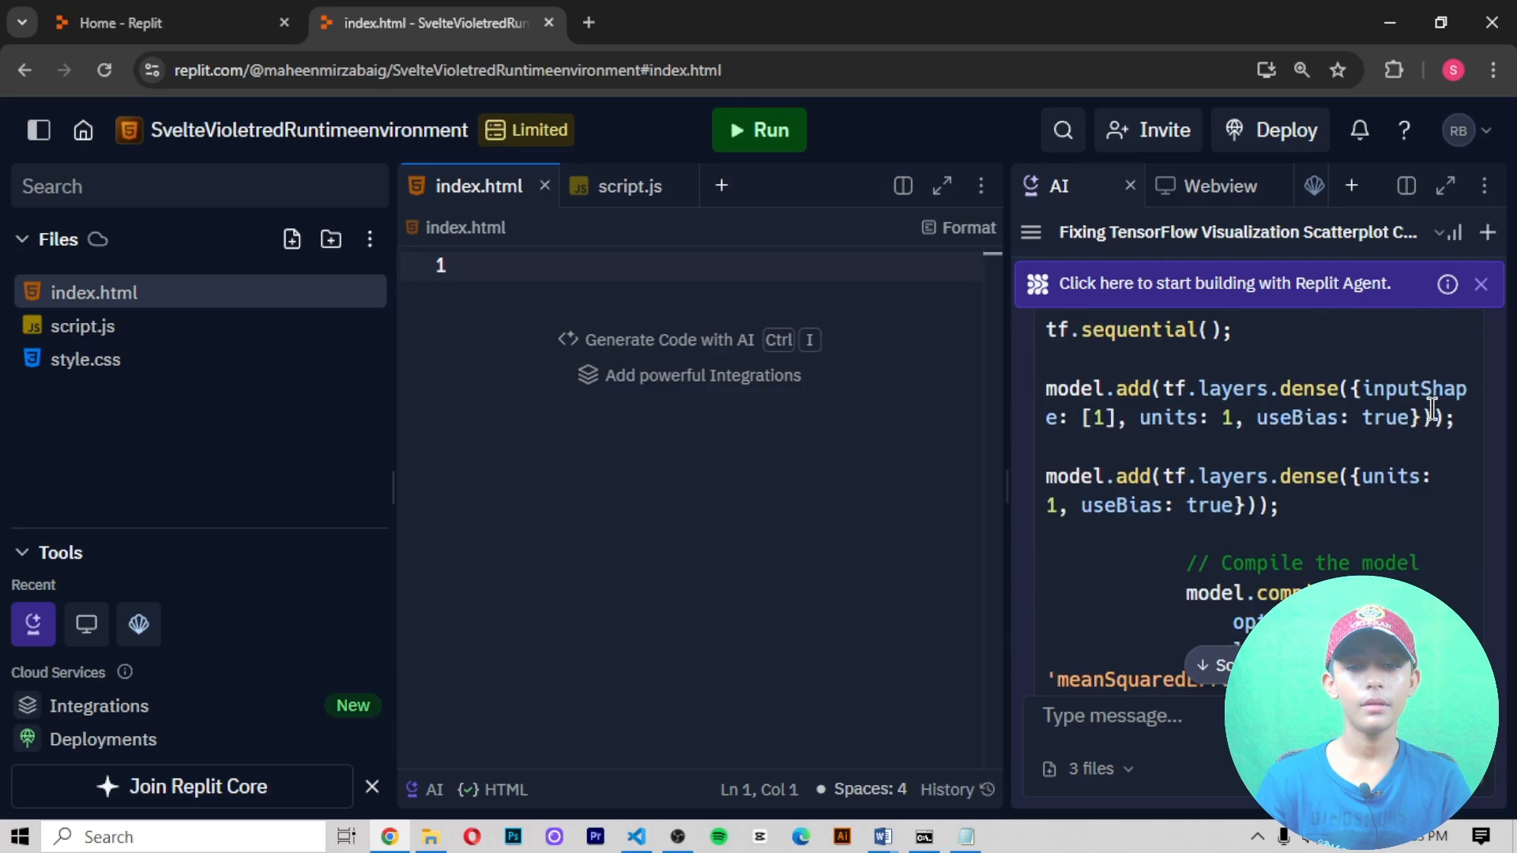
Step: Run index.html so the webview shows the 'Javascript Plotly' heading
scroll(down, 3)
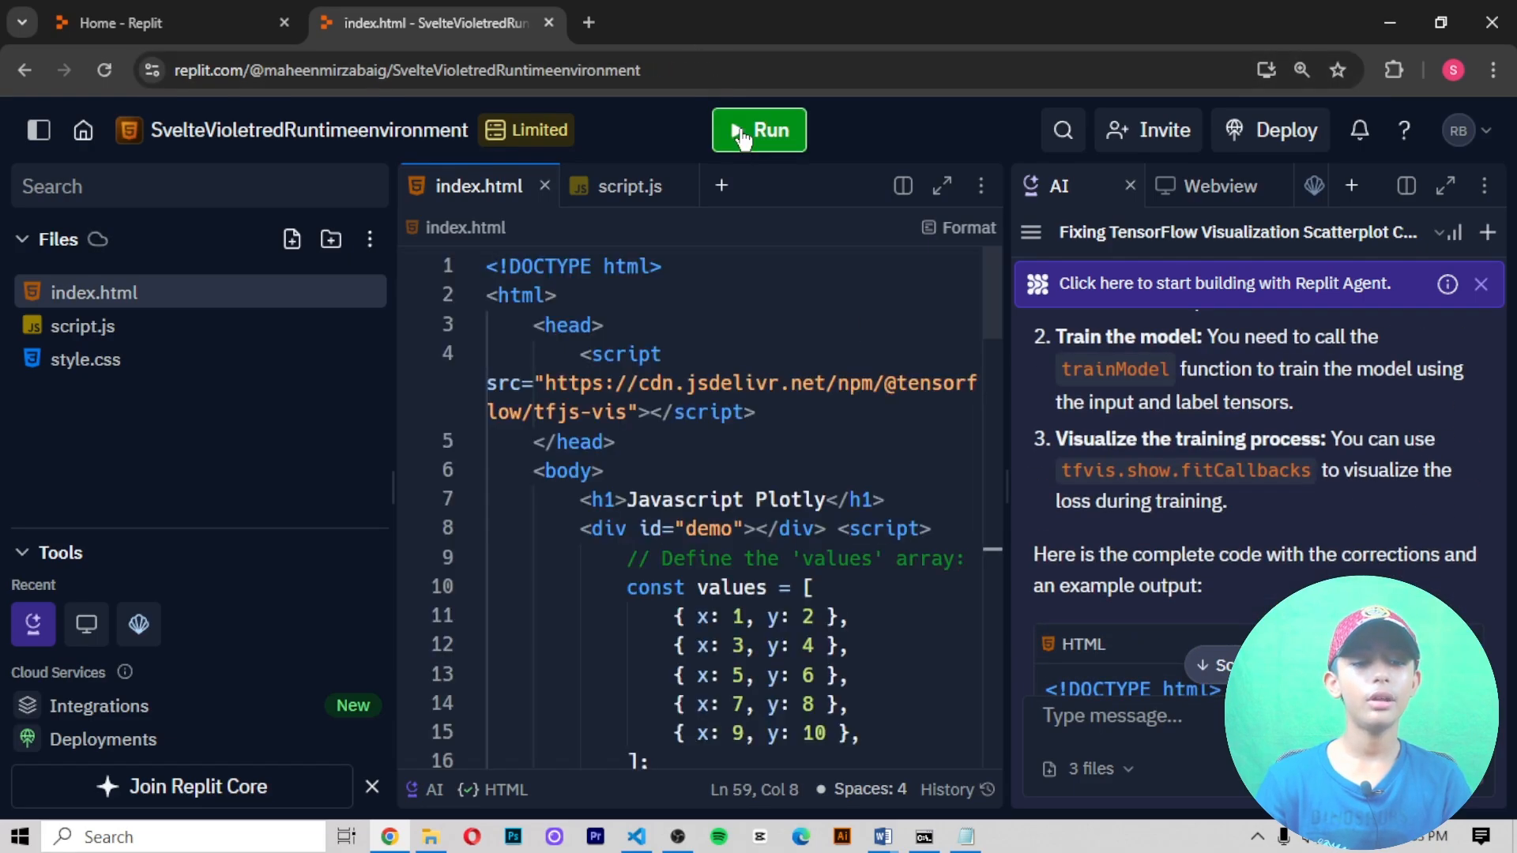
click(759, 130)
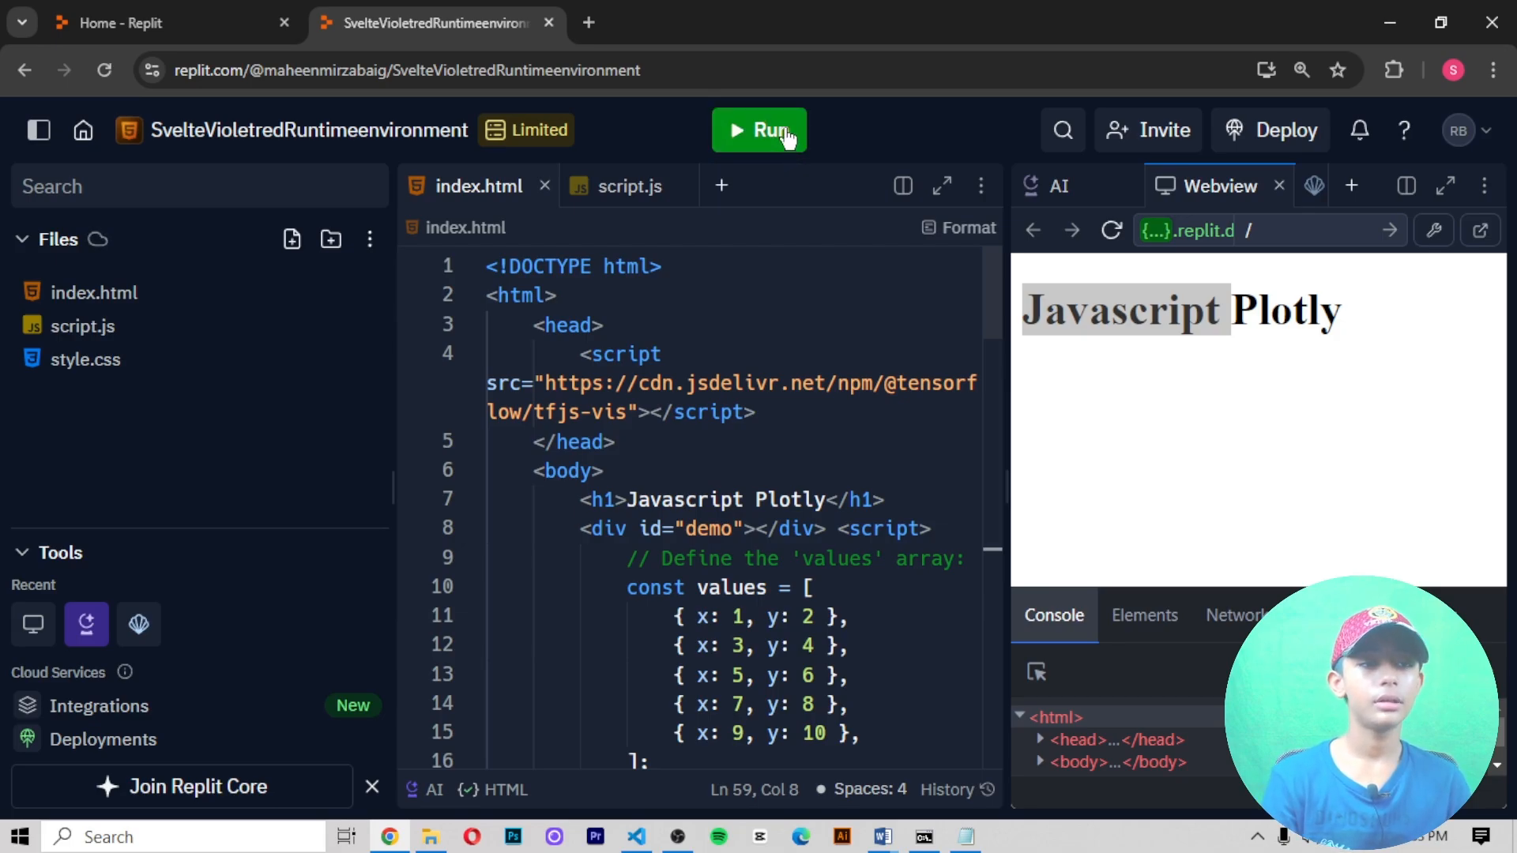
click(760, 129)
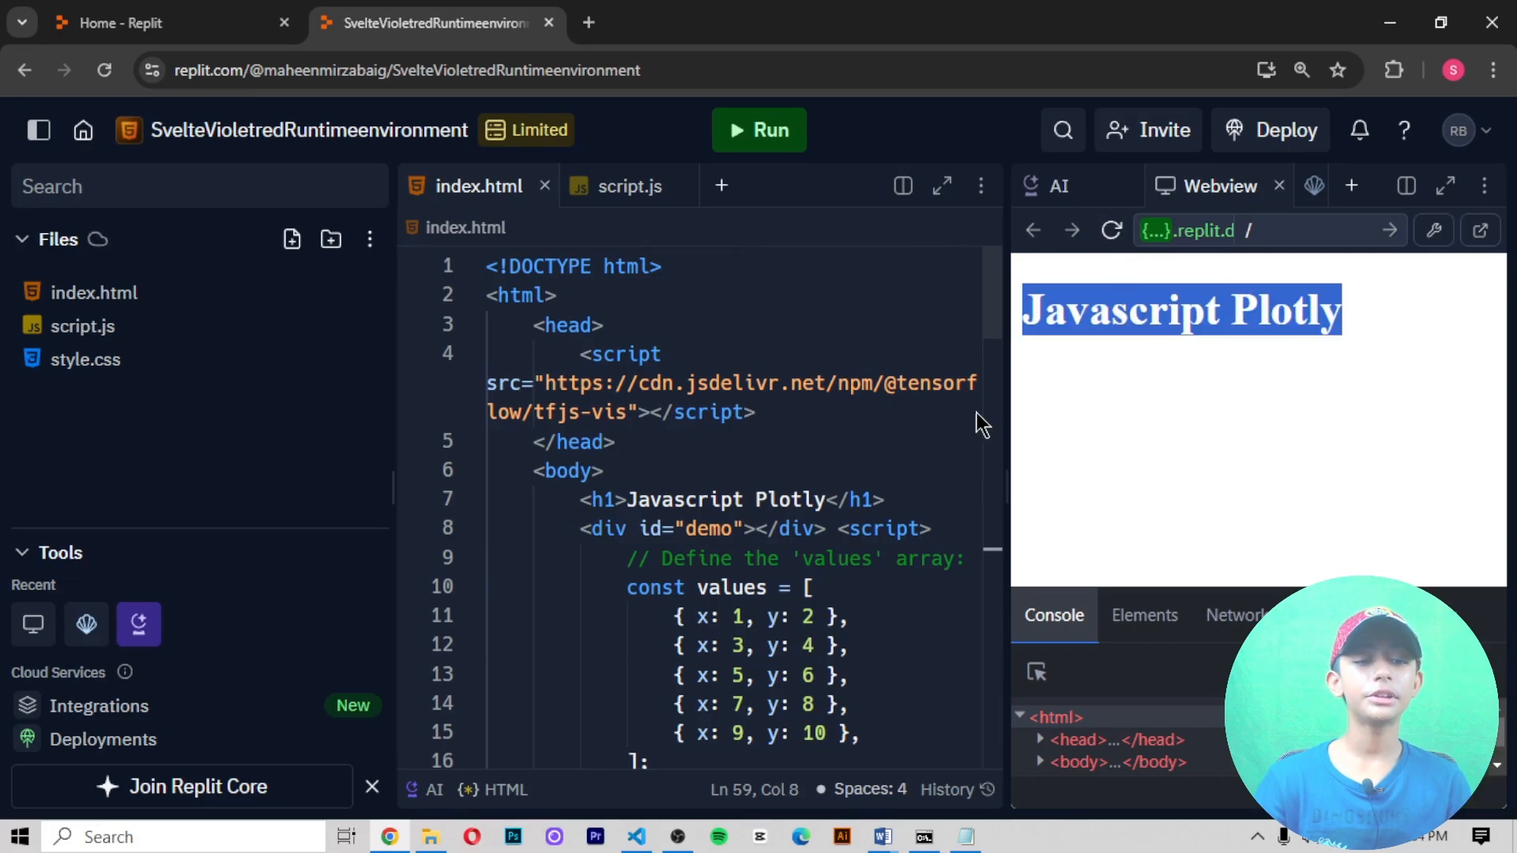
scroll(down, 3)
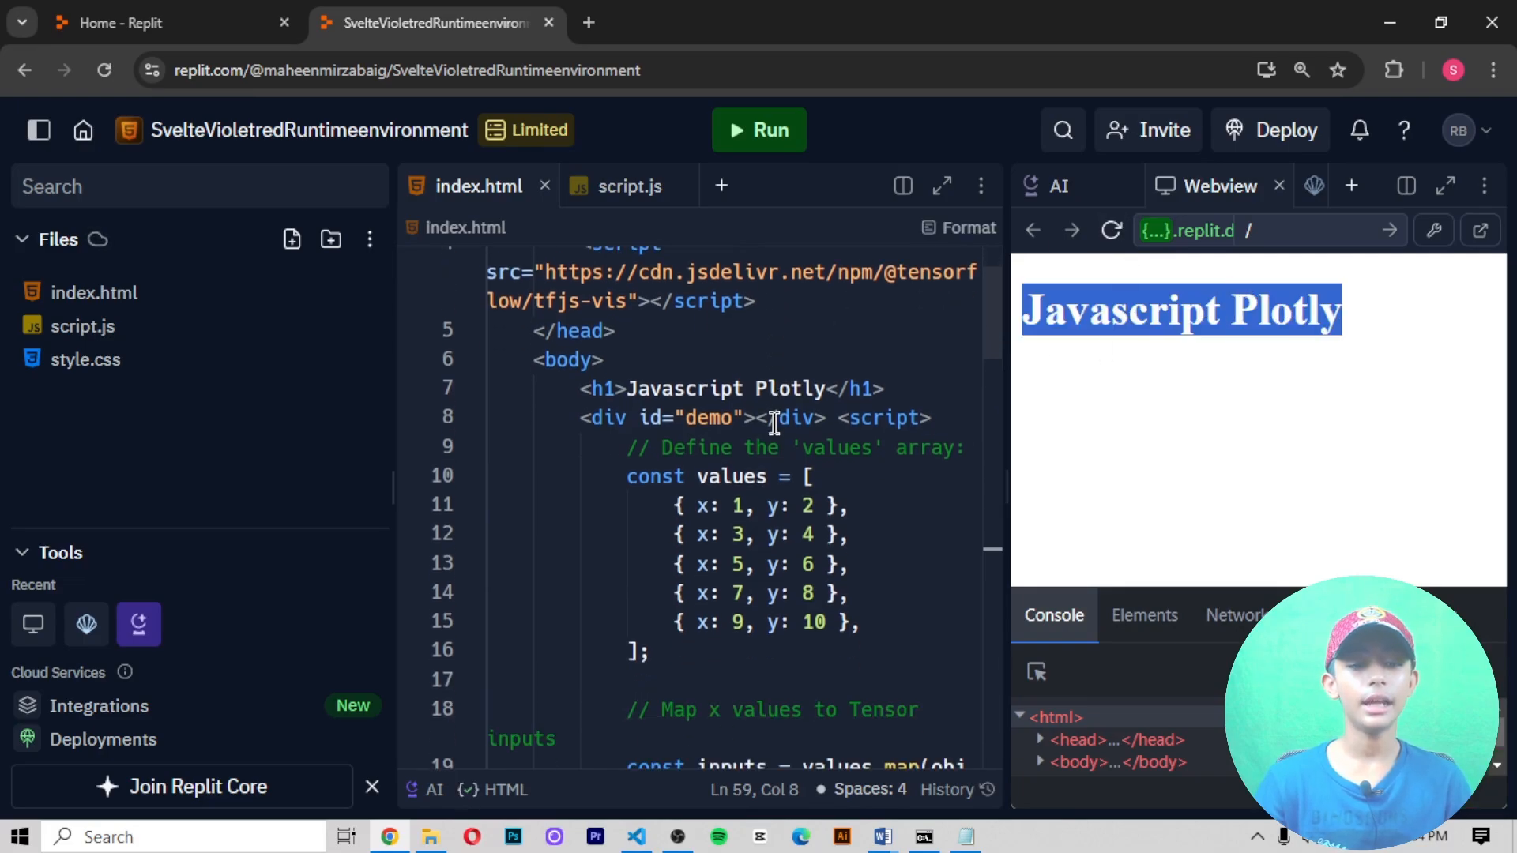
Step: Review the TensorFlow training code in index.html and close the script.js tab
click(775, 418)
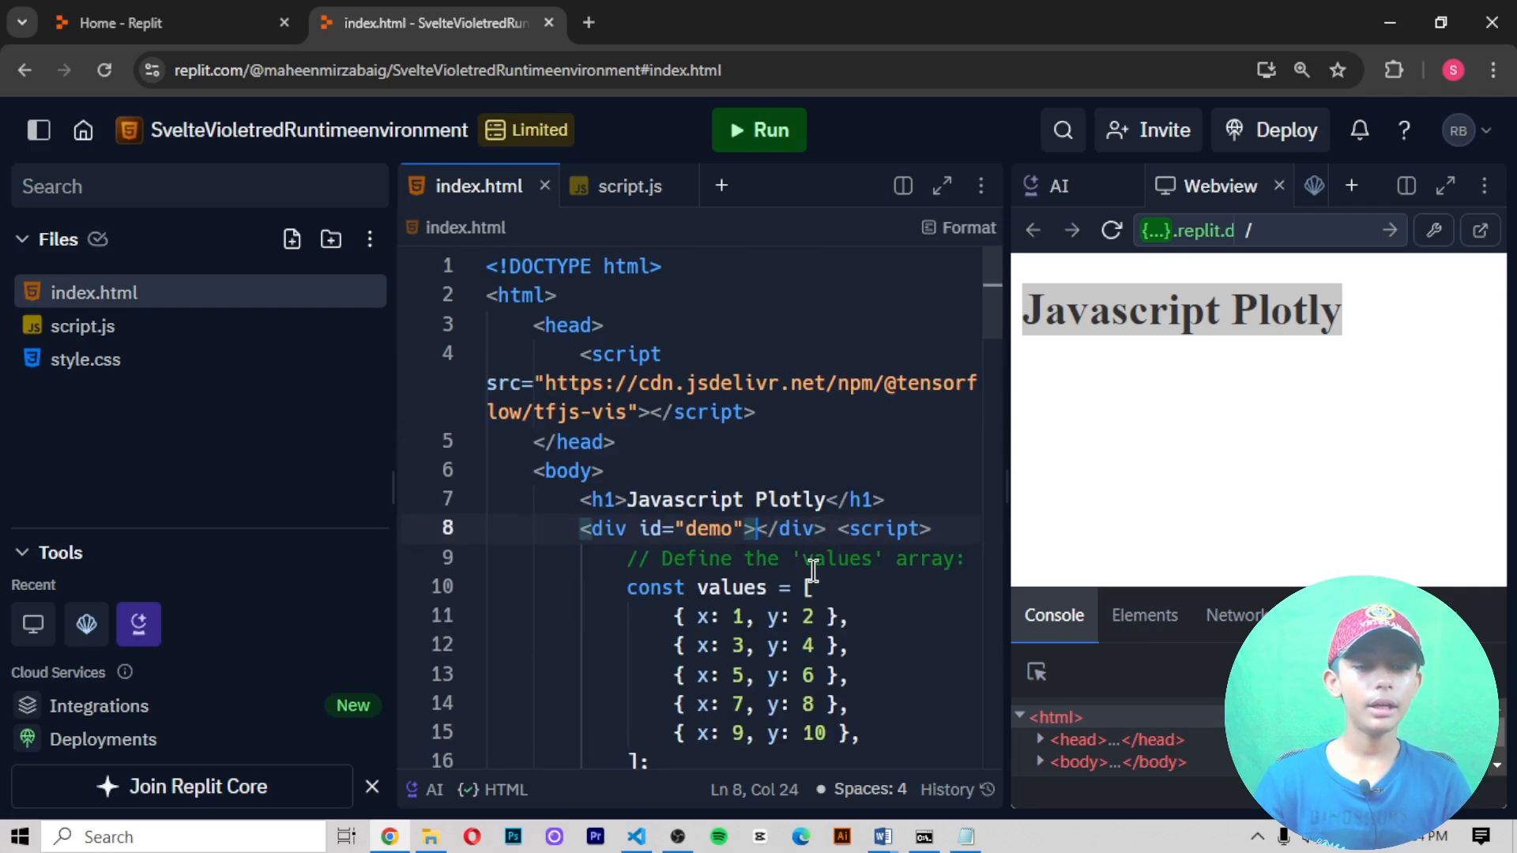
scroll(down, 3)
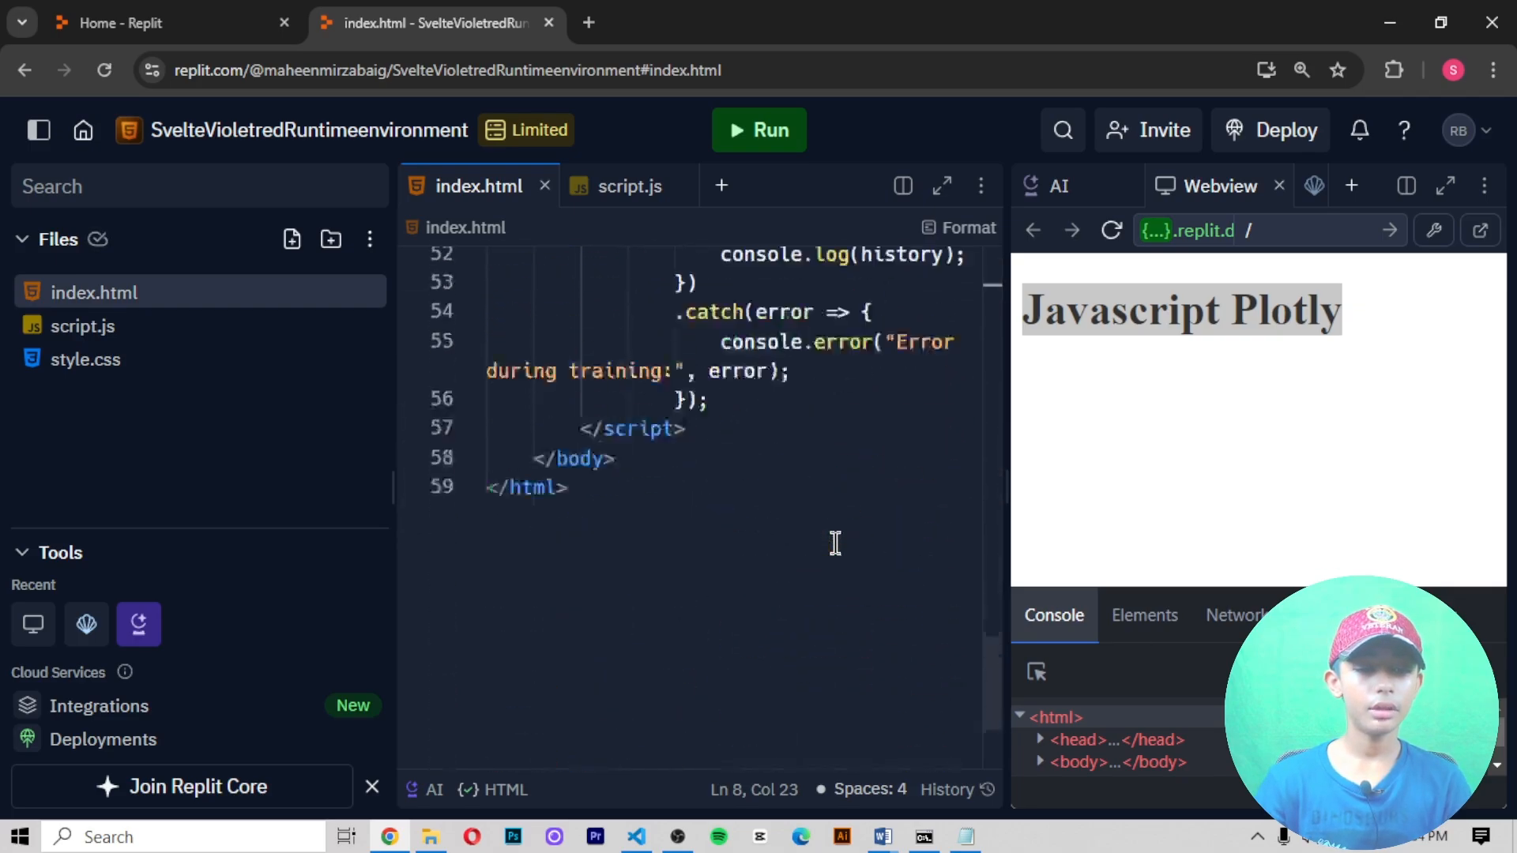
scroll(up, 3)
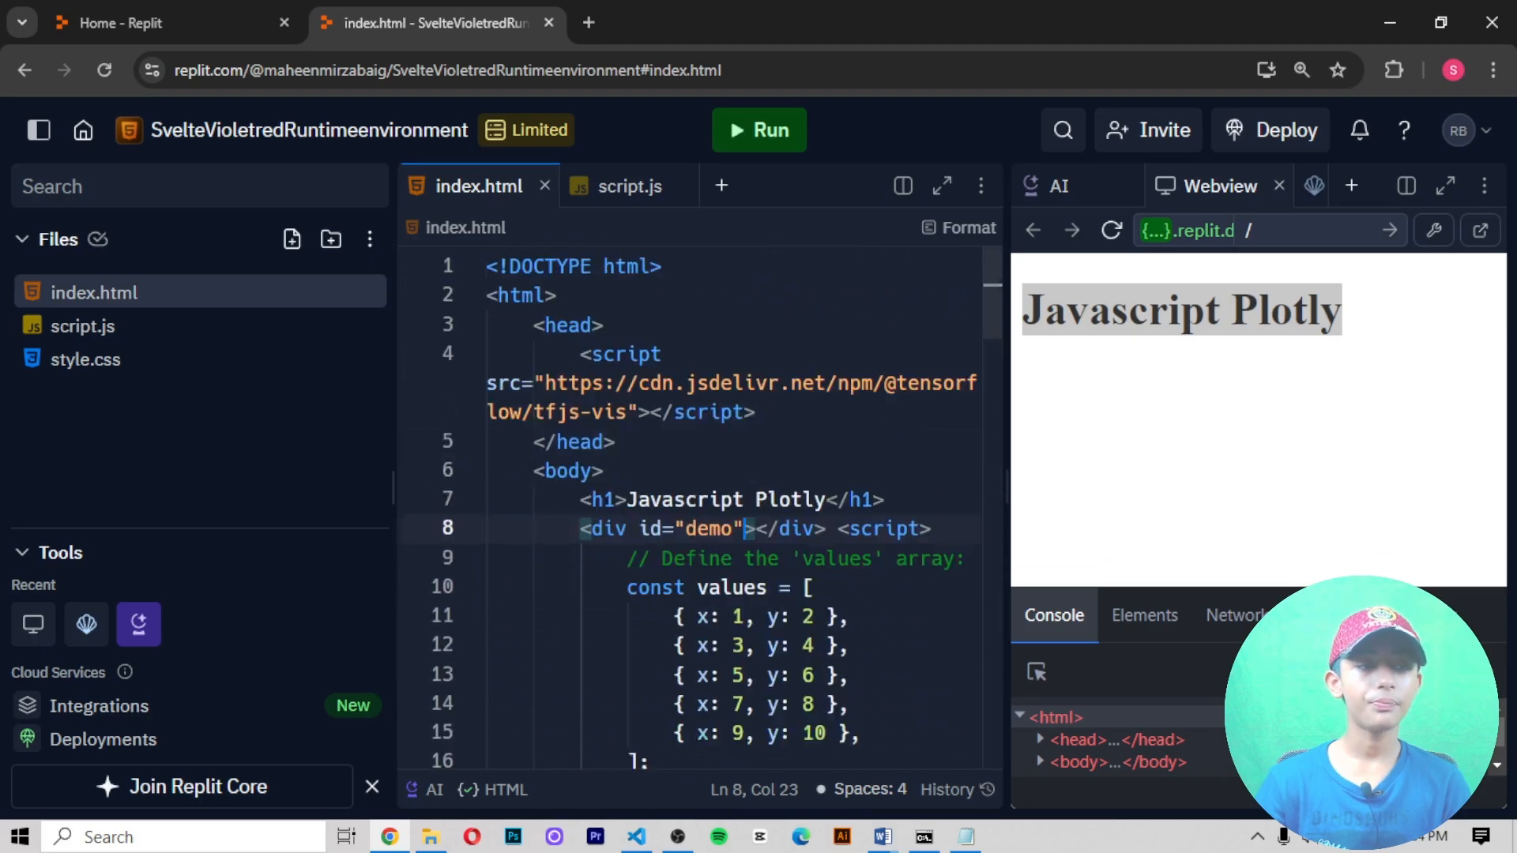
click(686, 187)
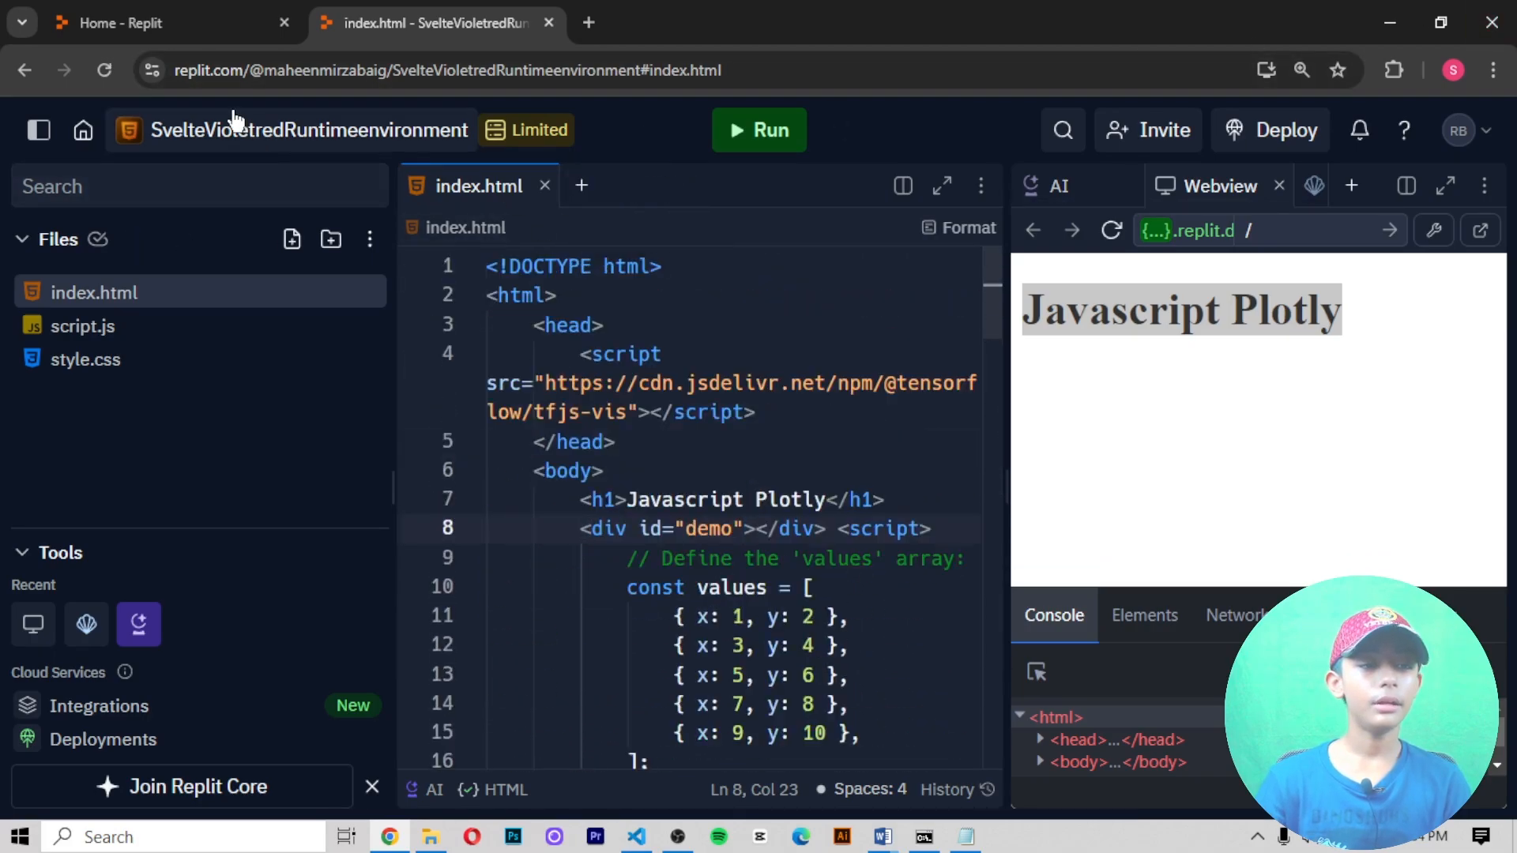
Step: Delete script.js from the project, rerun the preview, and return to the Word document
right_click(84, 325)
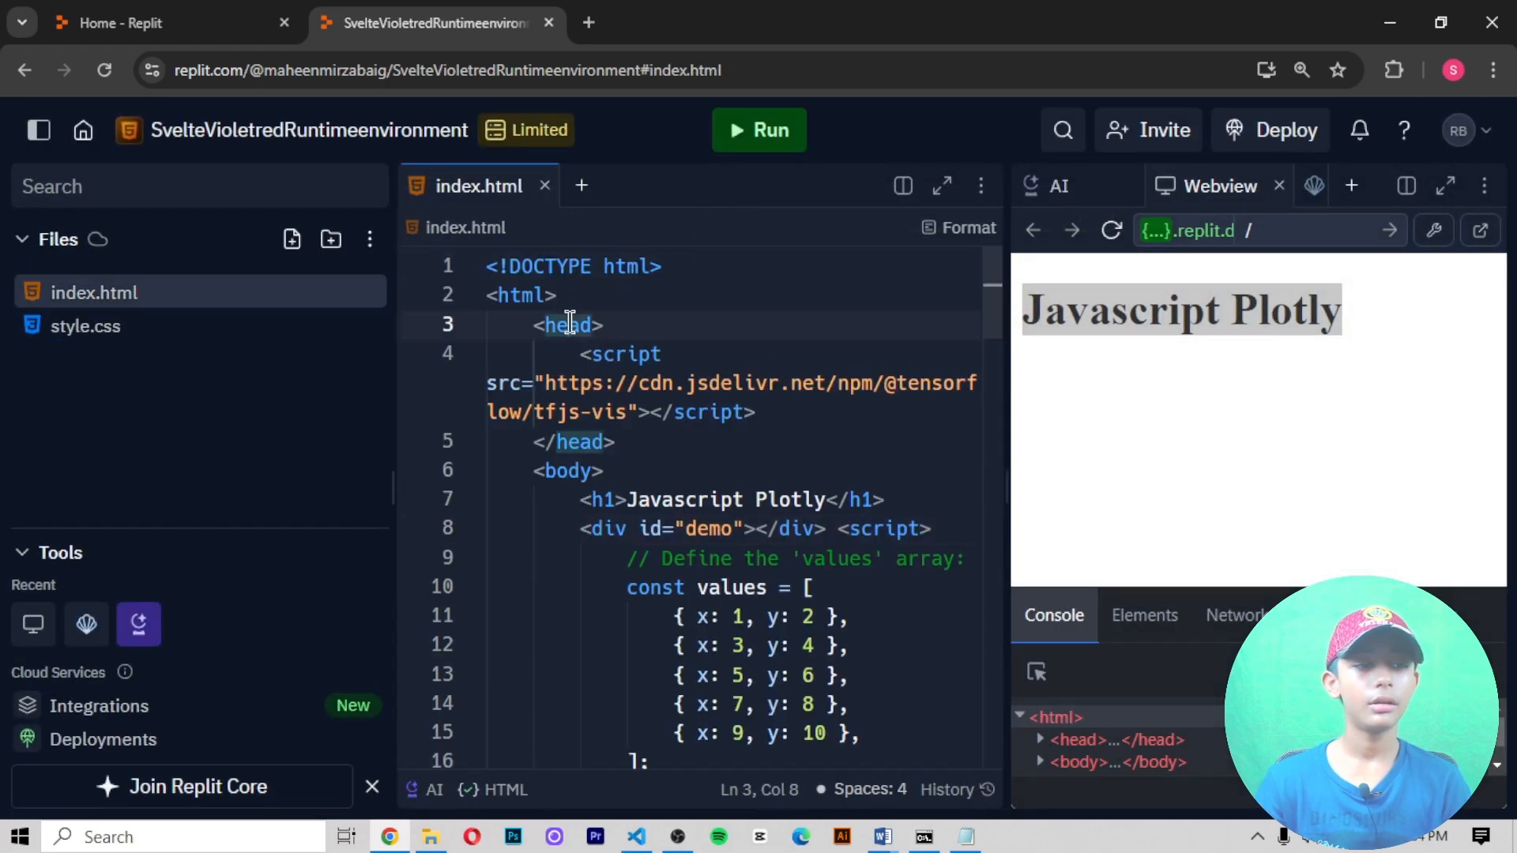
click(957, 227)
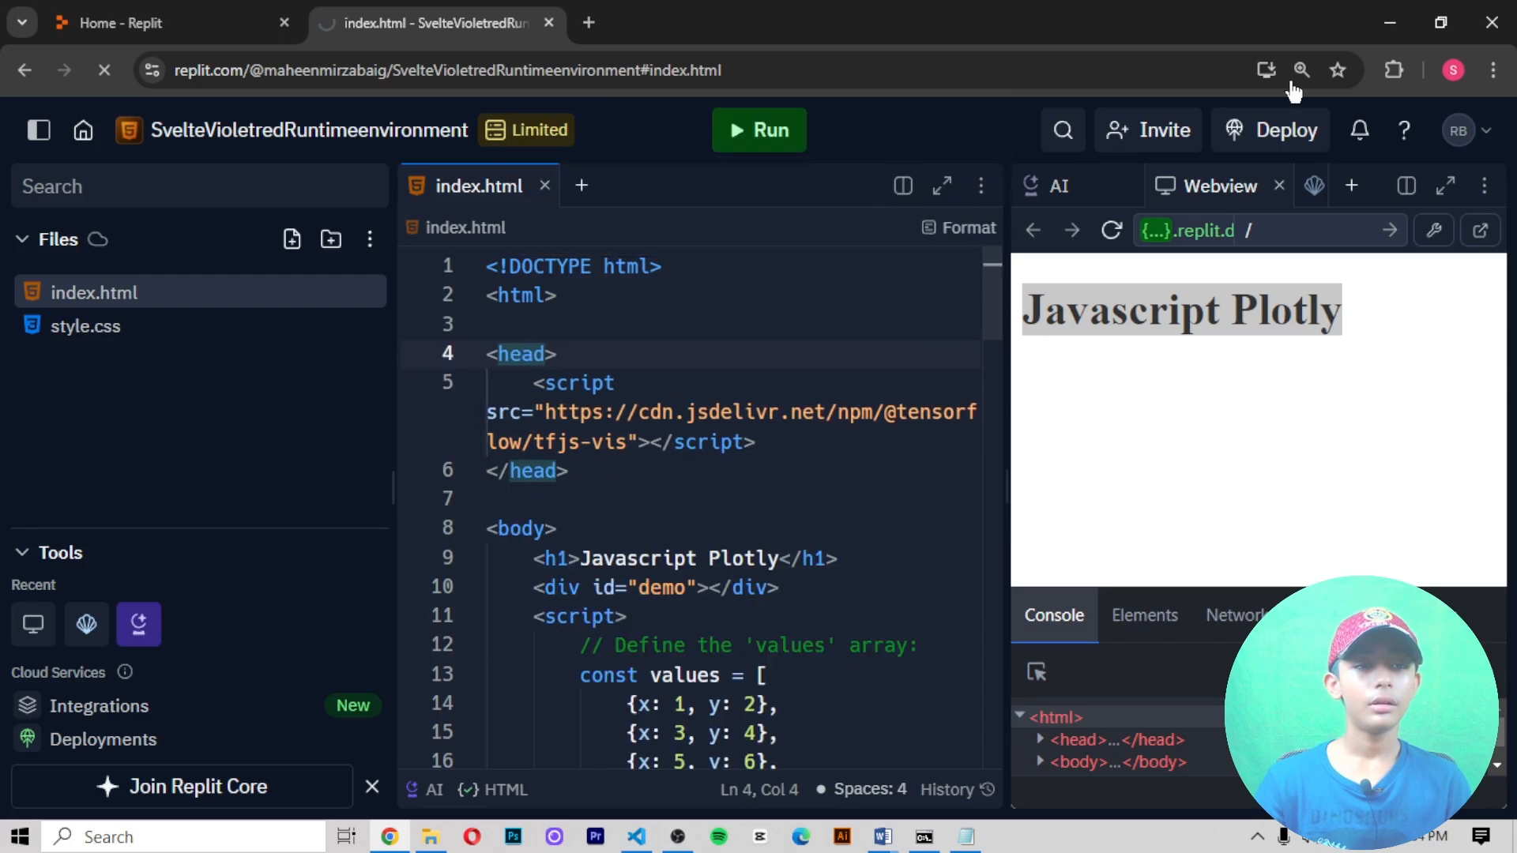
click(759, 130)
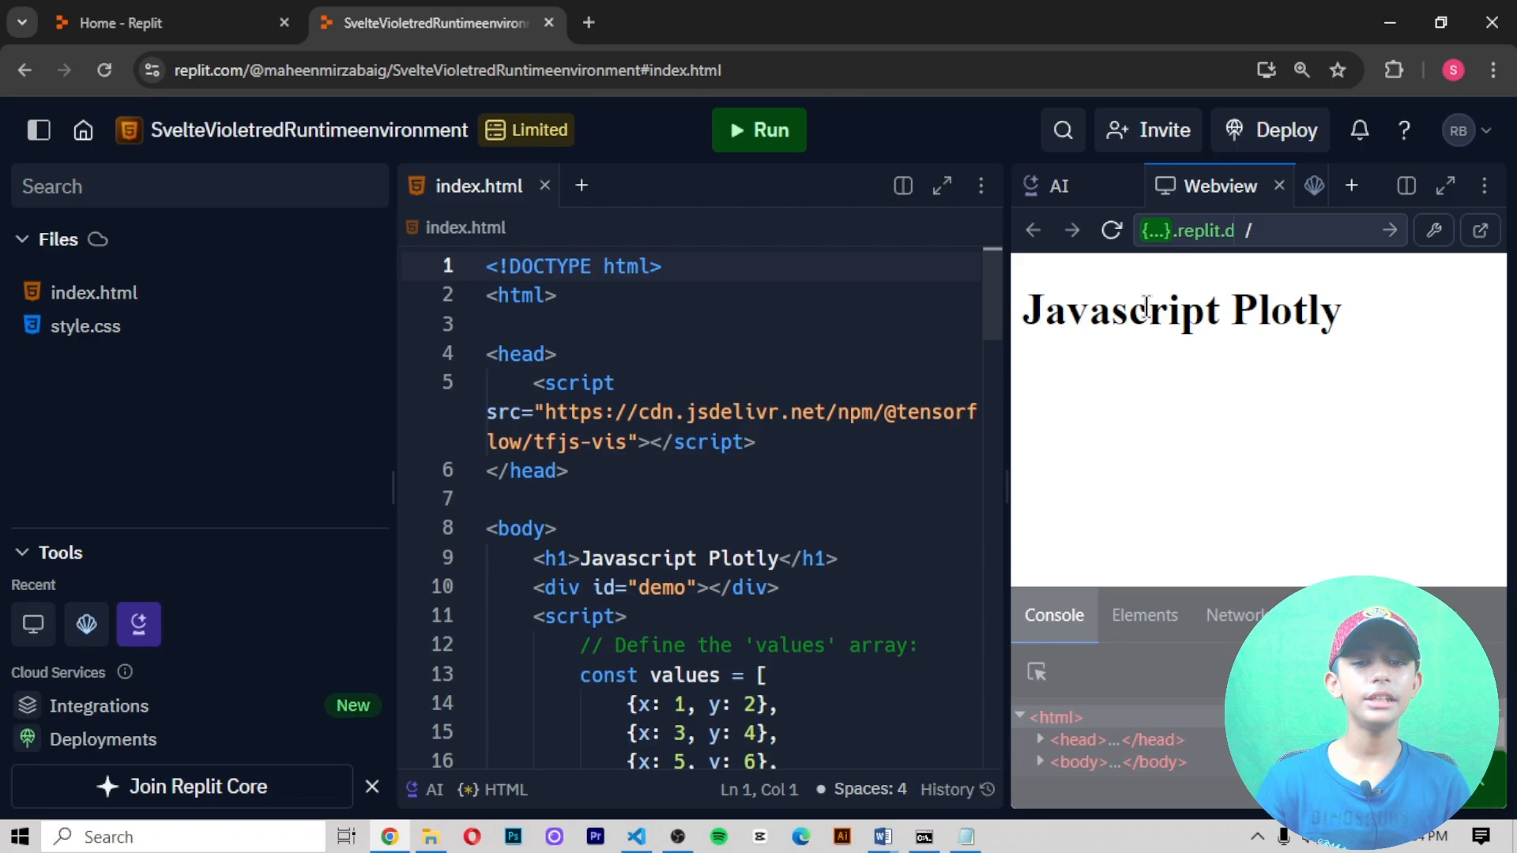
click(879, 838)
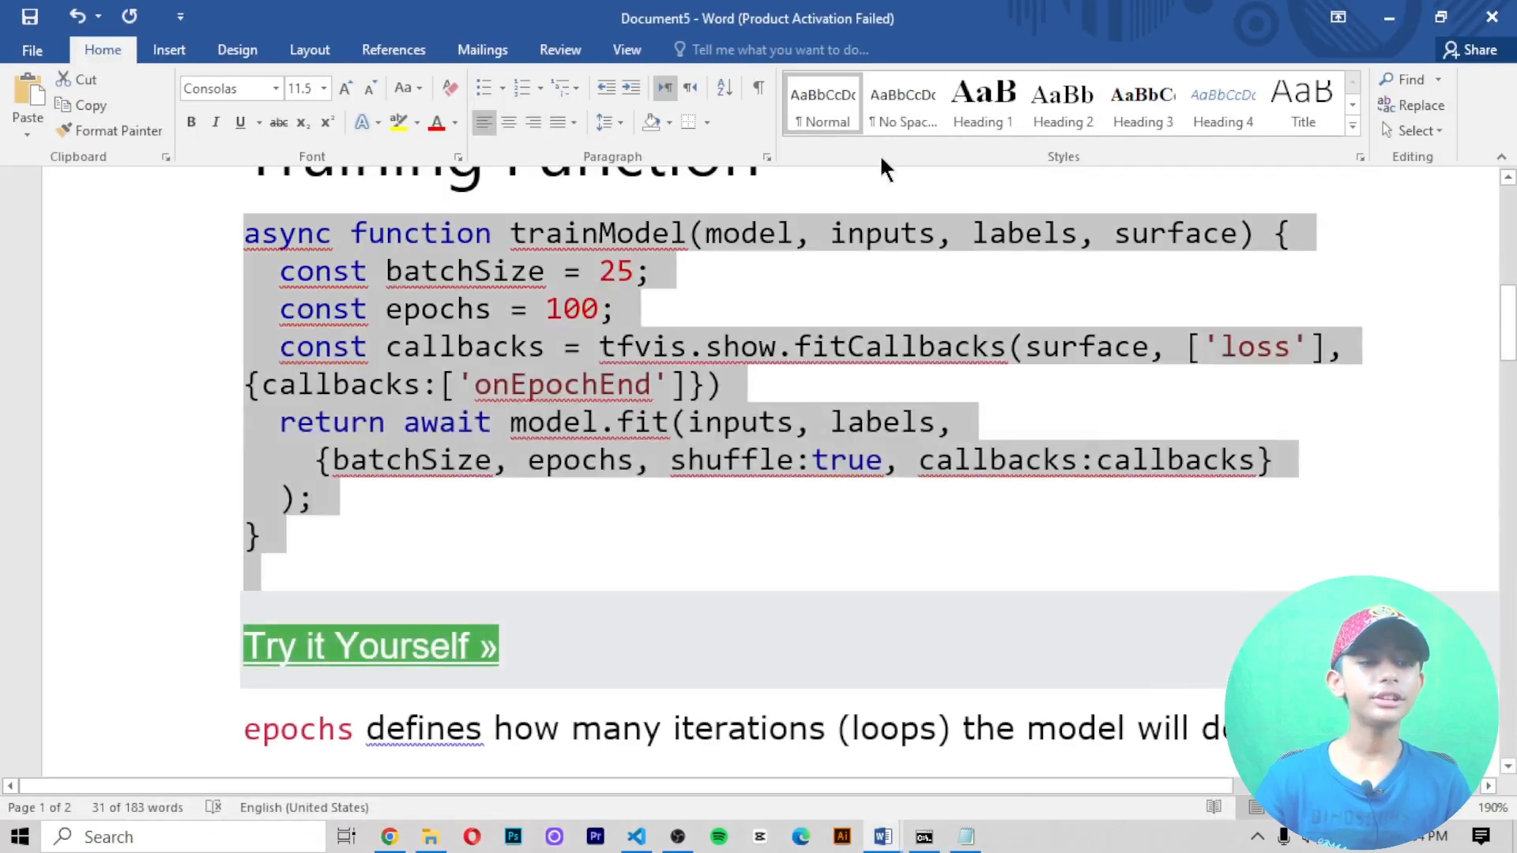
scroll(down, 3)
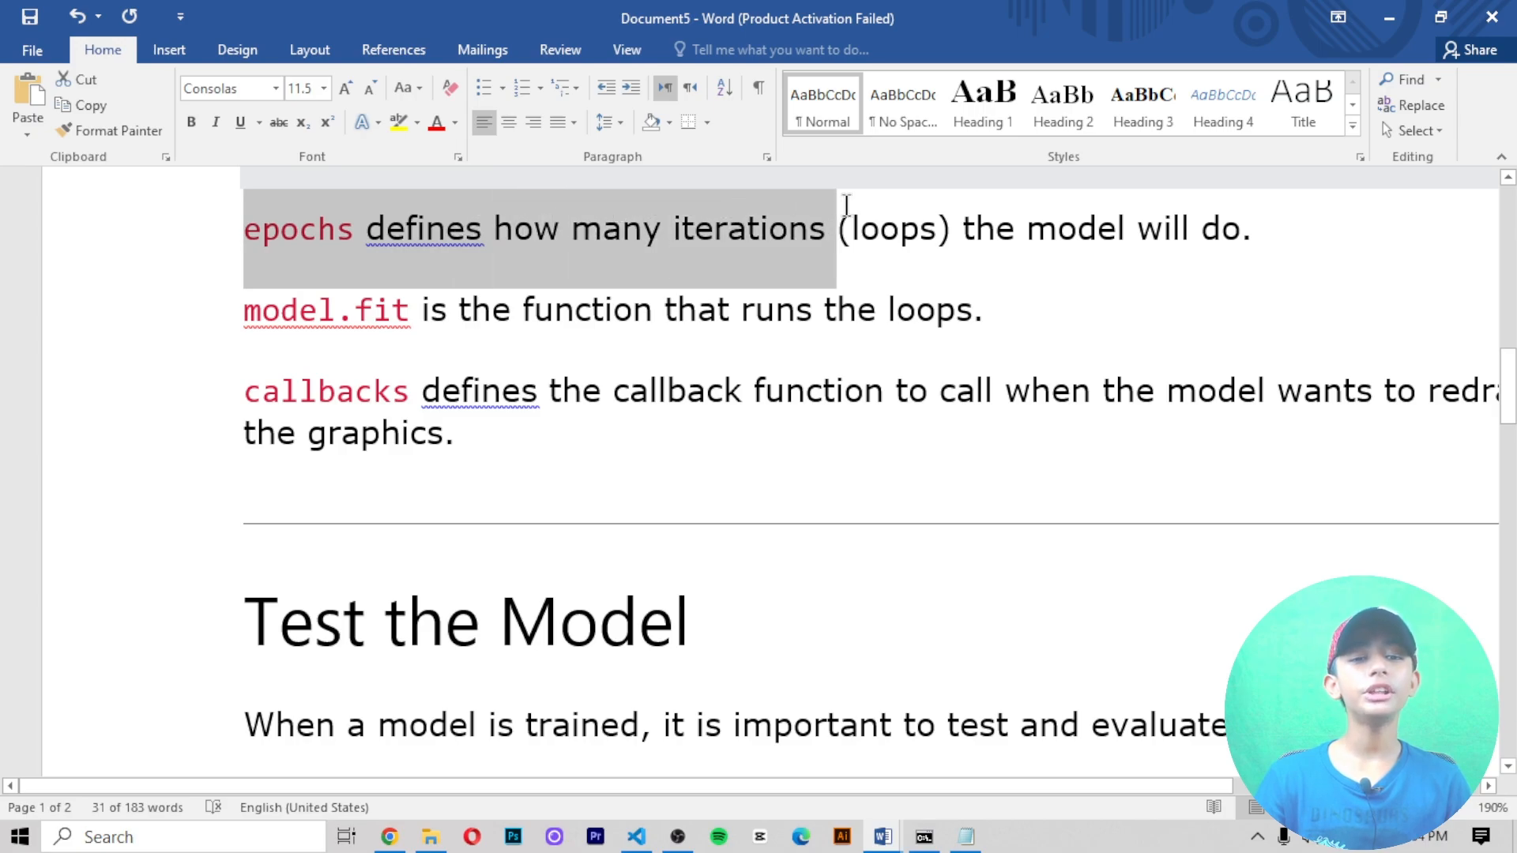
scroll(down, 3)
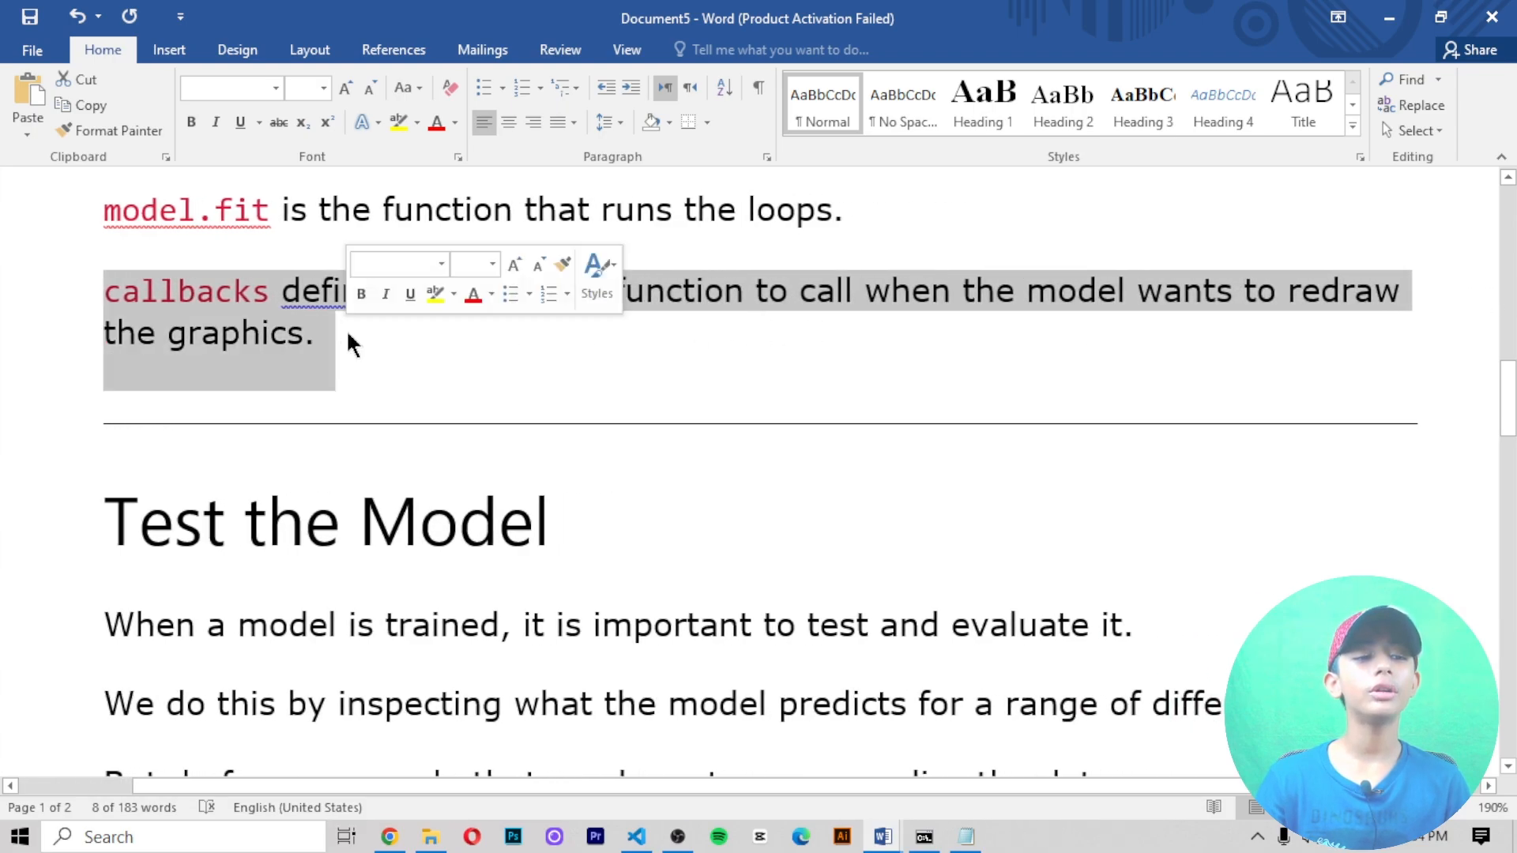
scroll(down, 3)
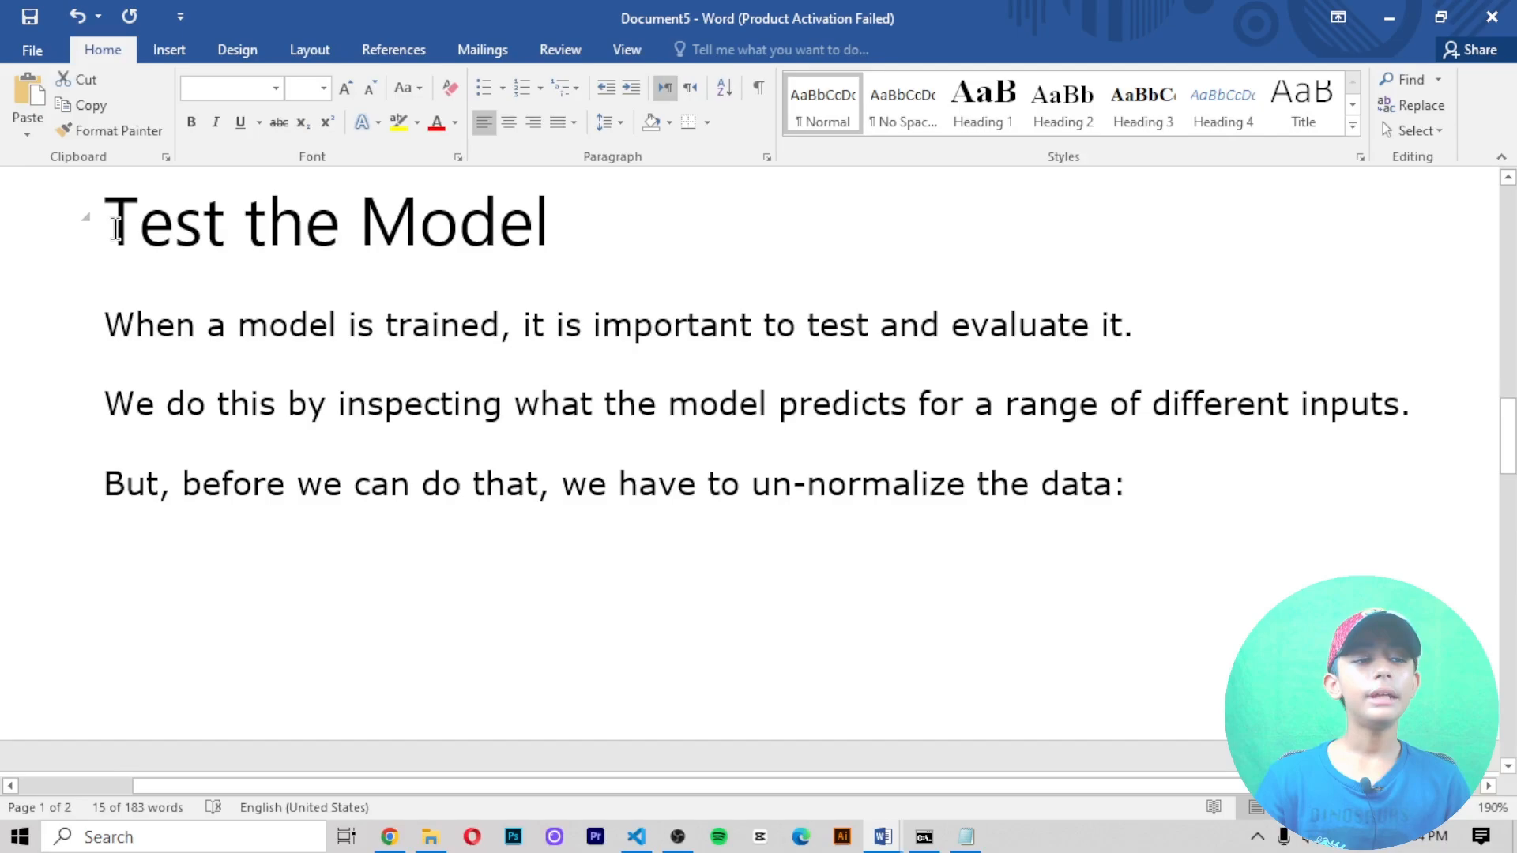
click(116, 324)
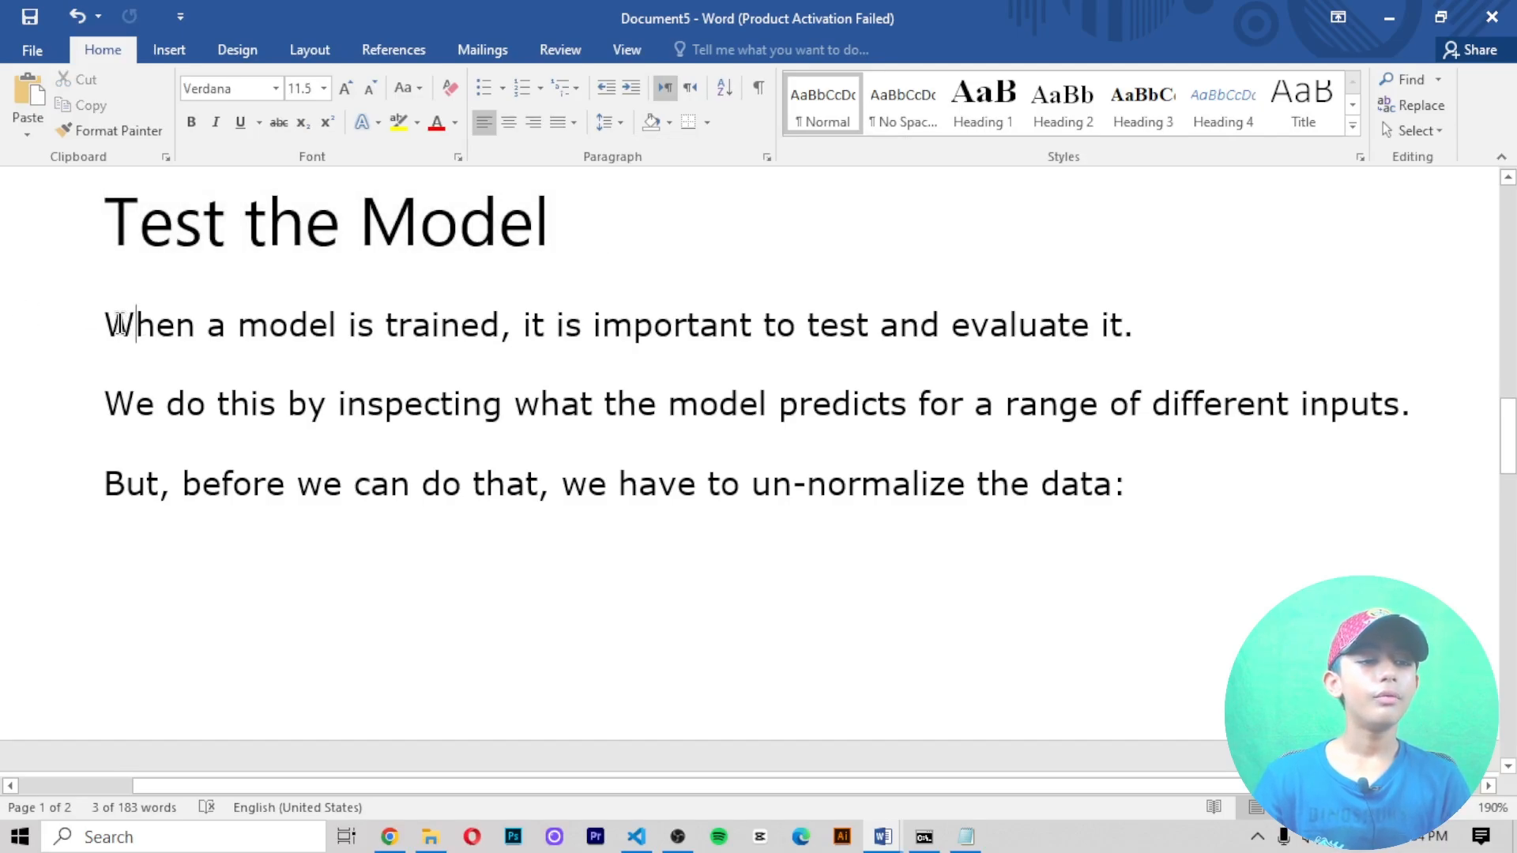
double_click(148, 324)
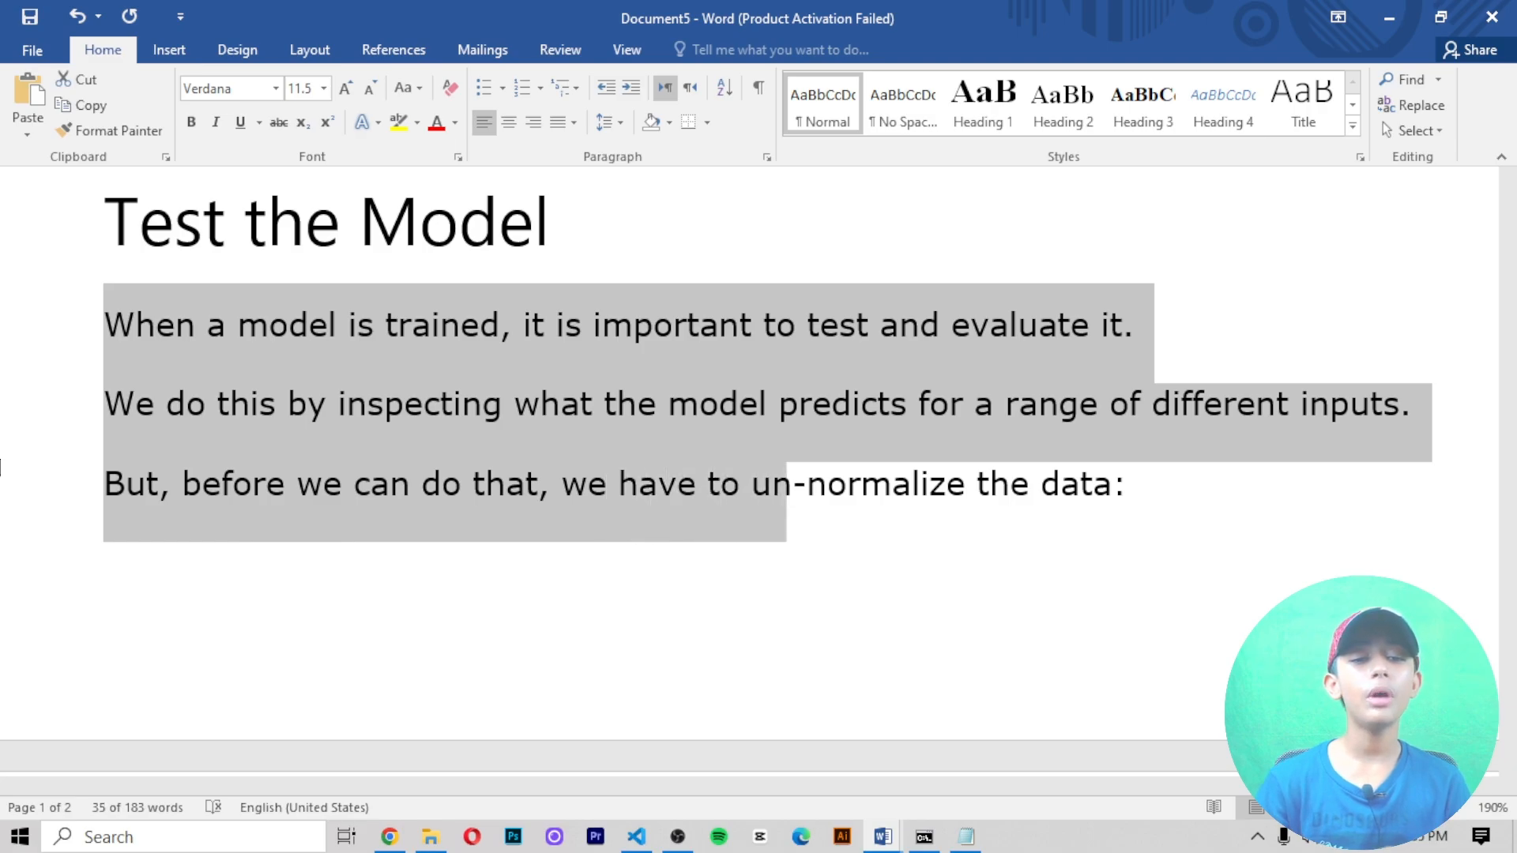
scroll(down, 3)
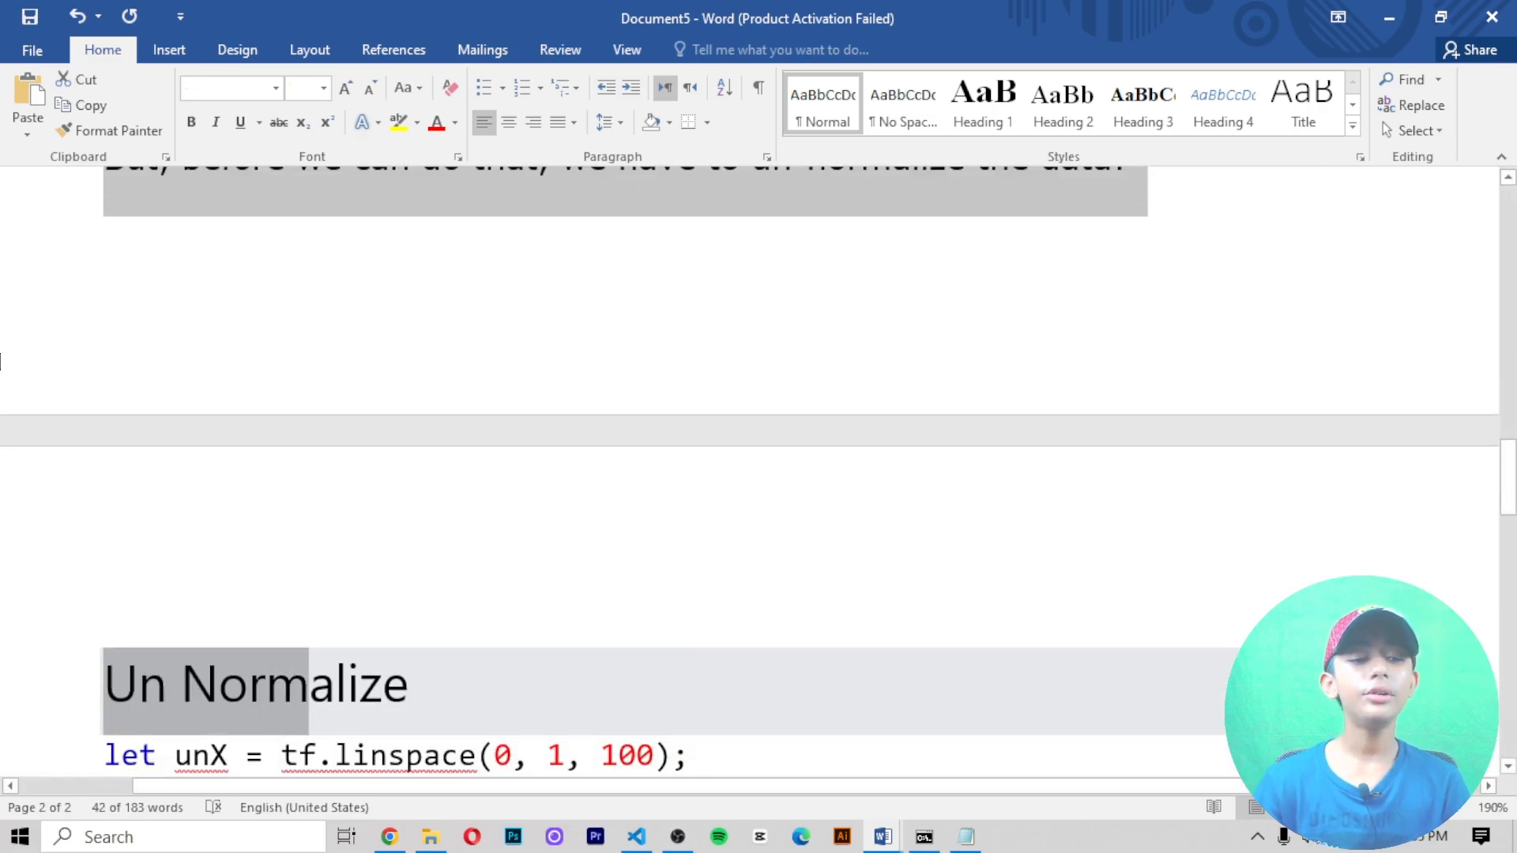
scroll(up, 3)
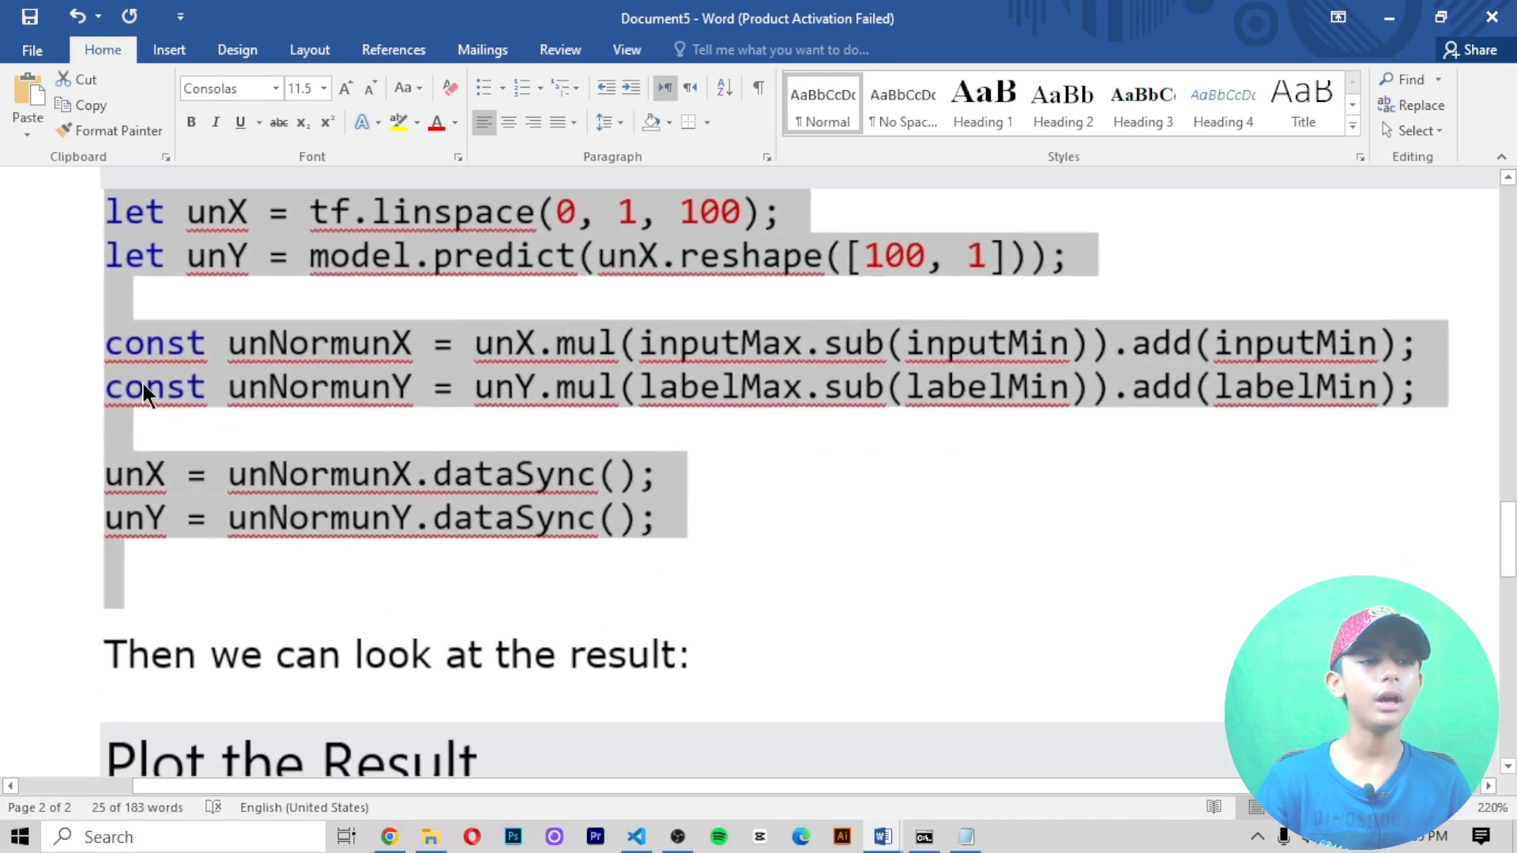
scroll(up, 3)
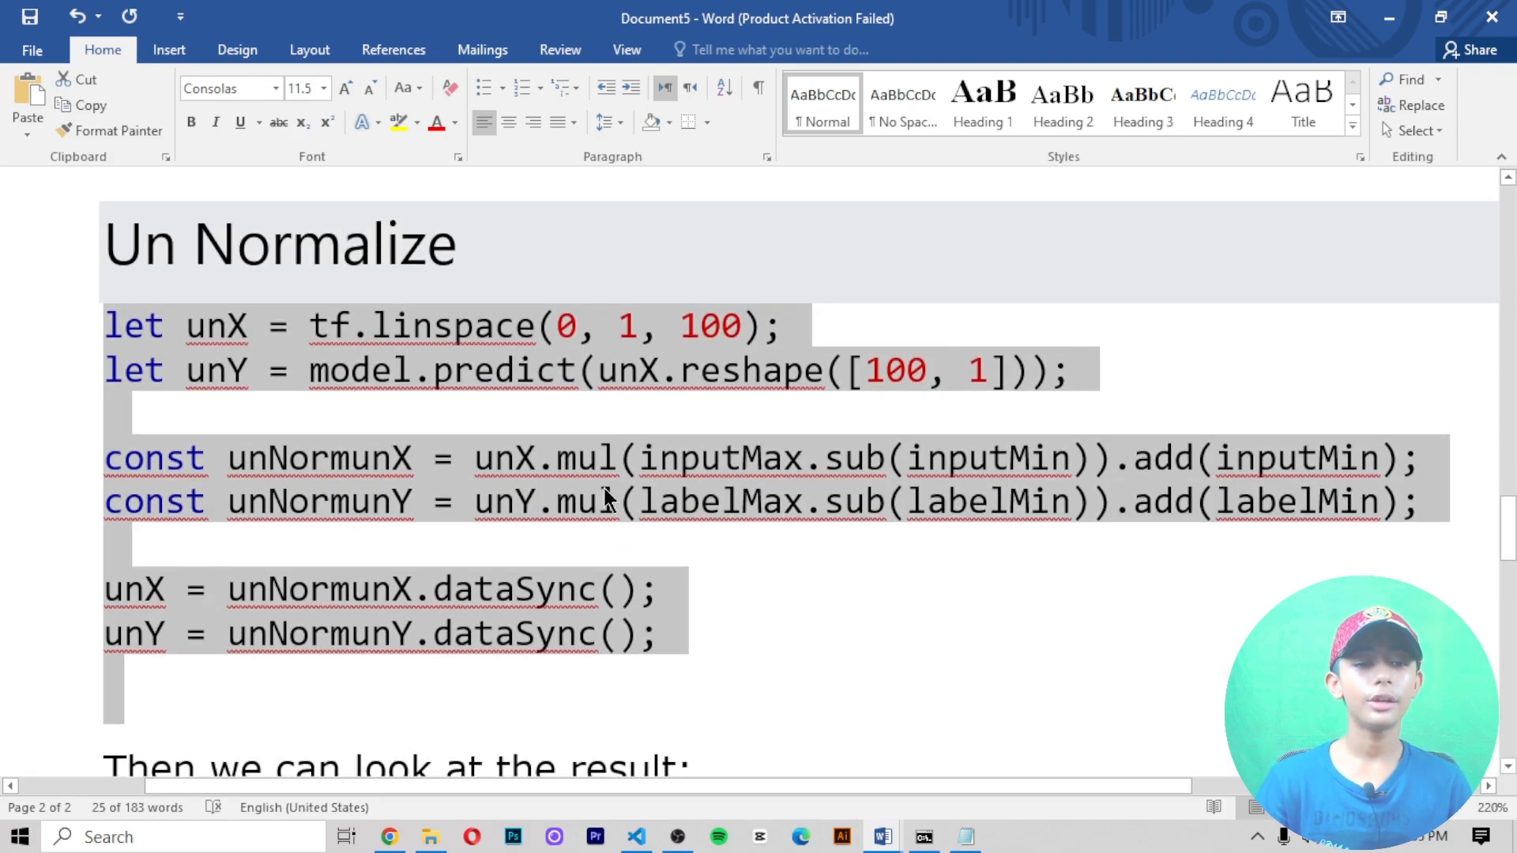
scroll(down, 3)
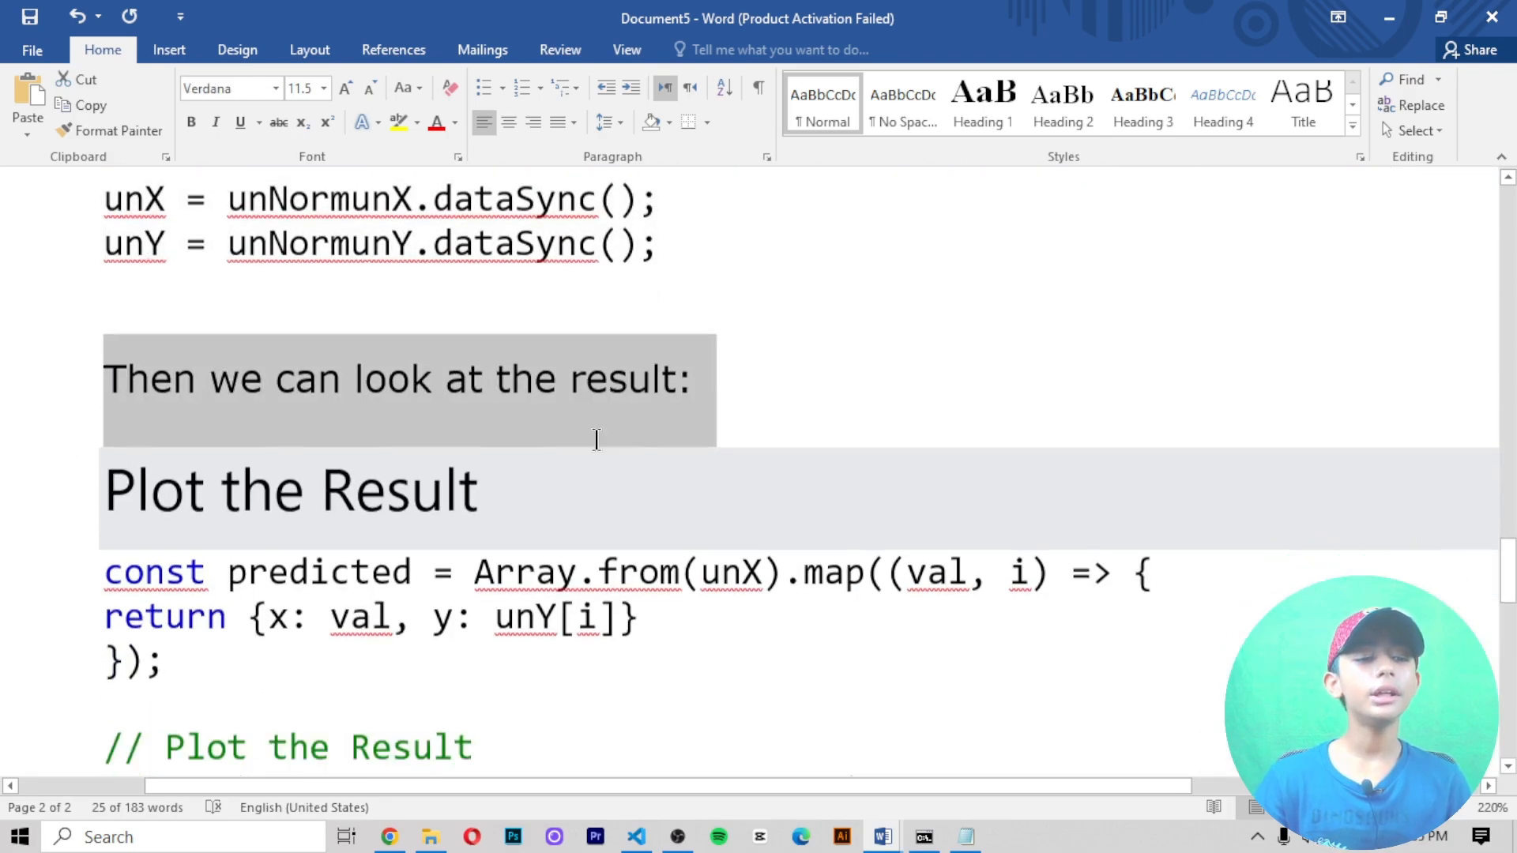
scroll(down, 3)
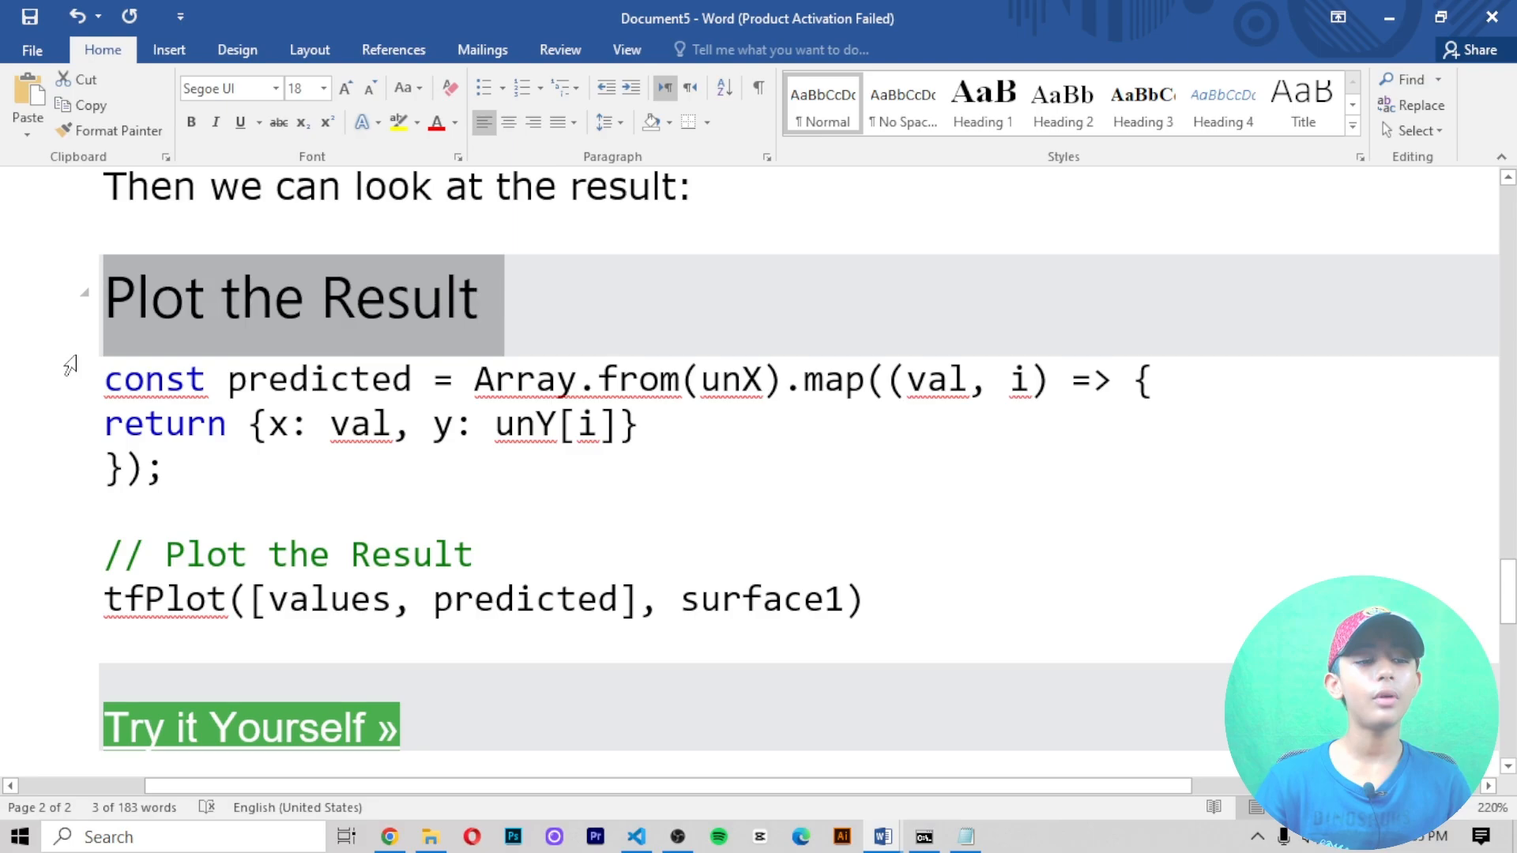
scroll(down, 3)
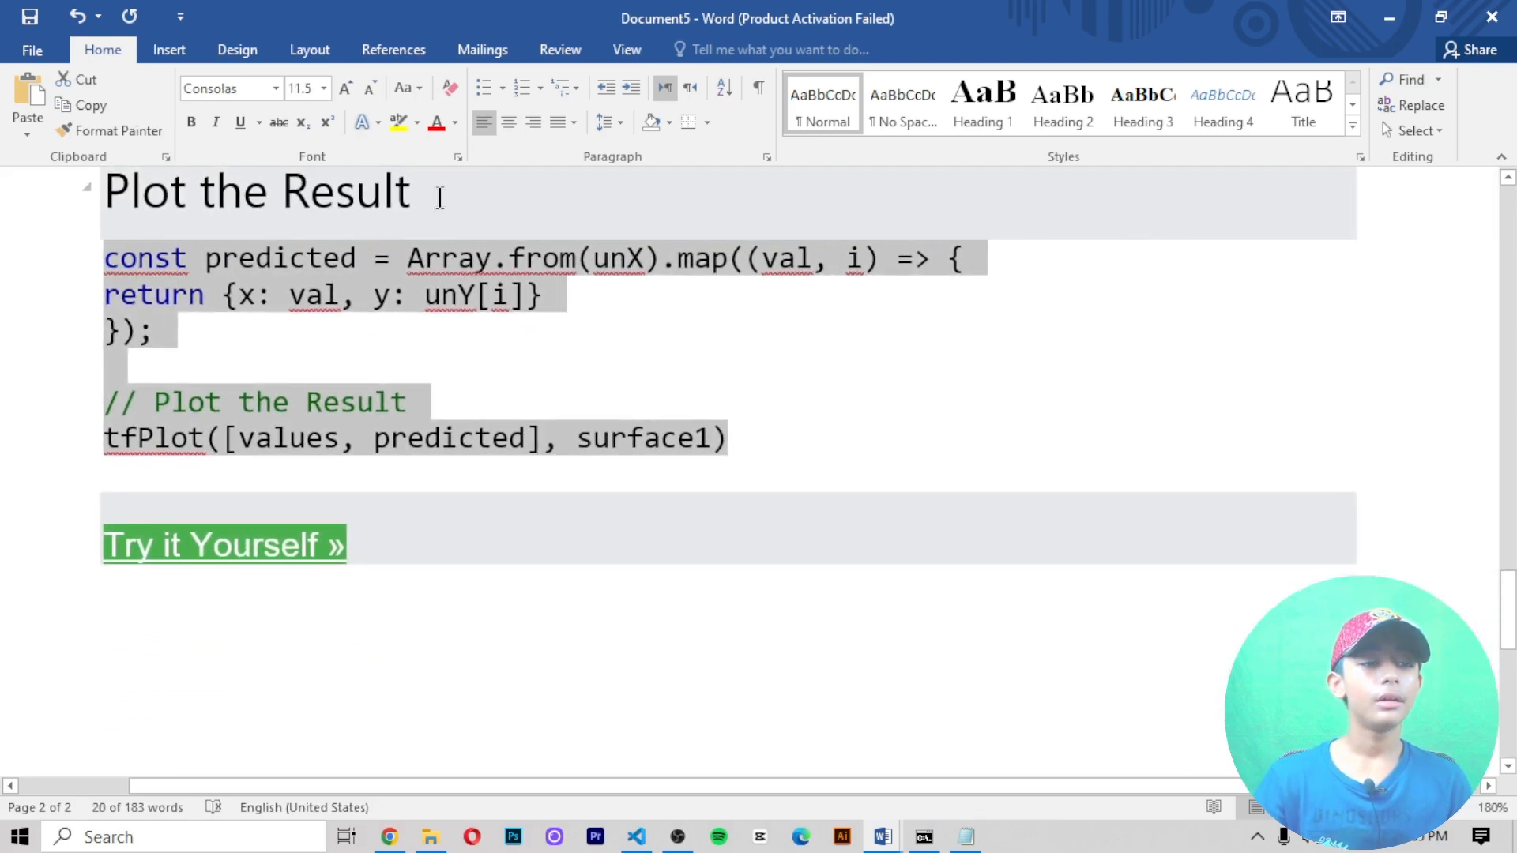
scroll(up, 3)
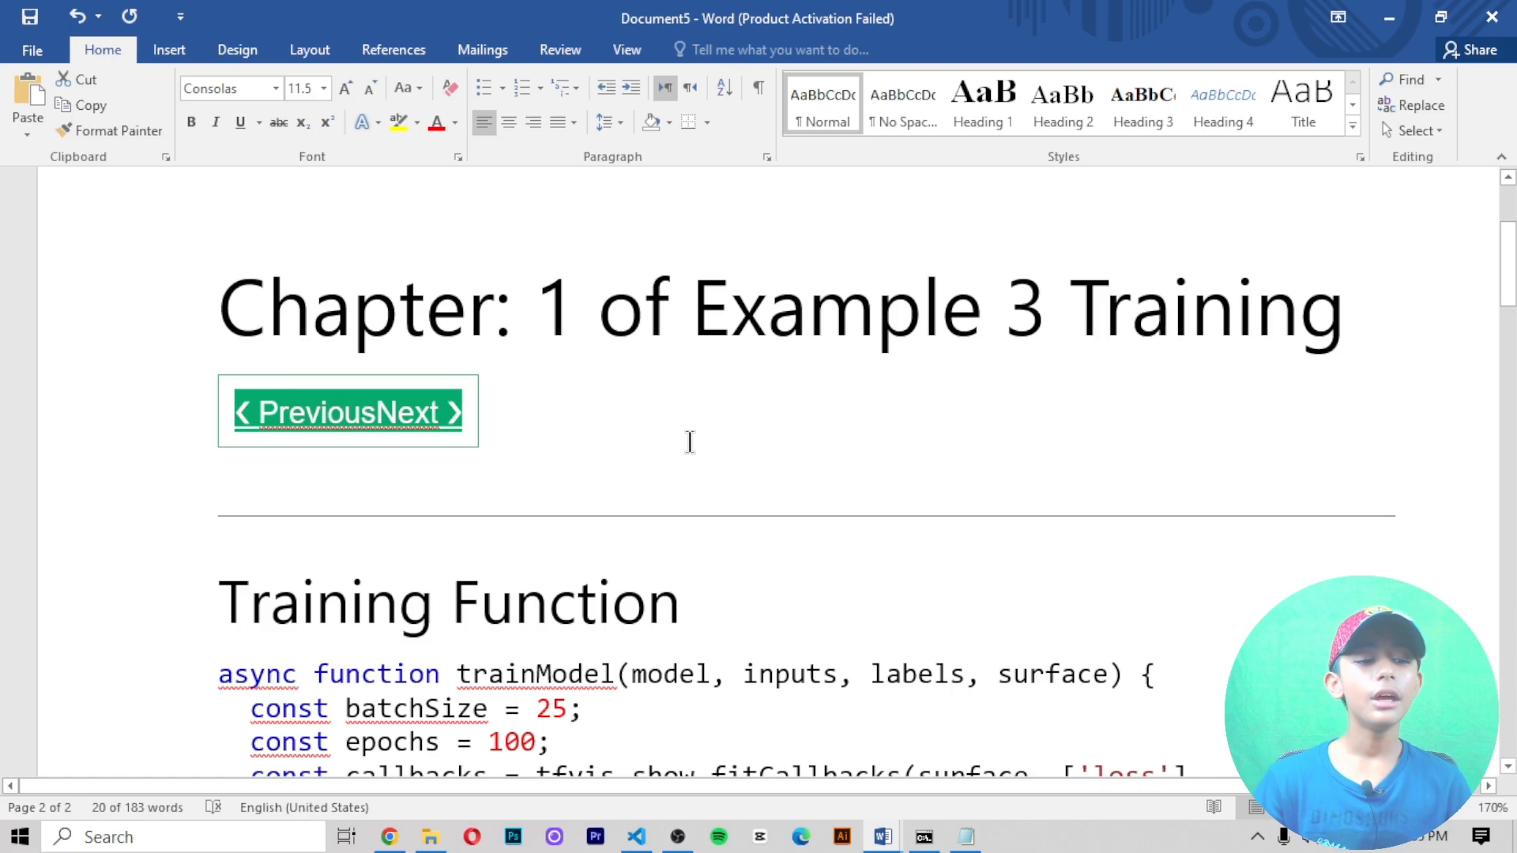
scroll(down, 3)
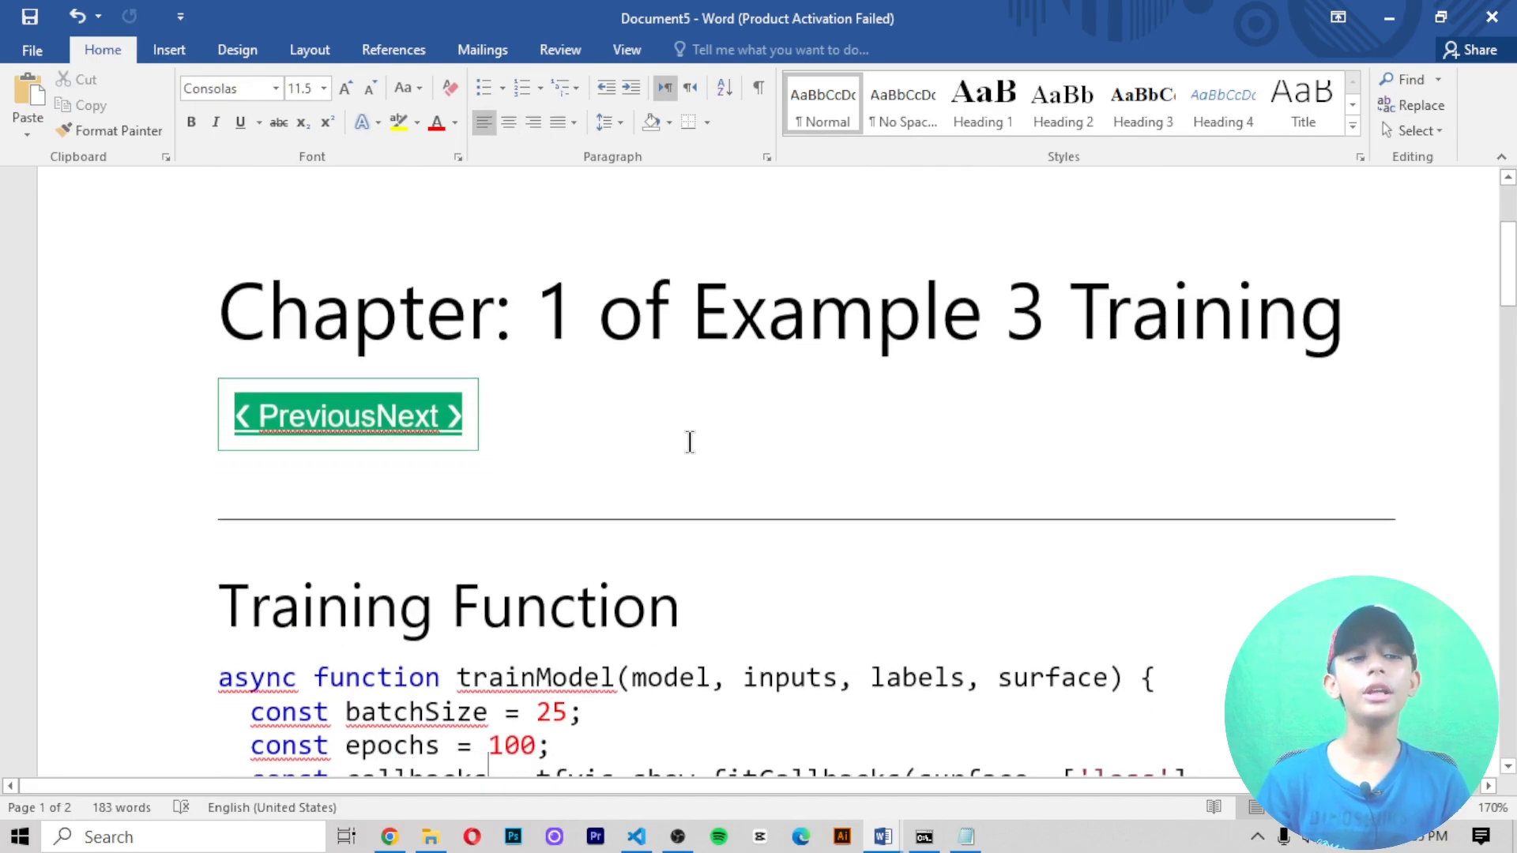
scroll(up, 3)
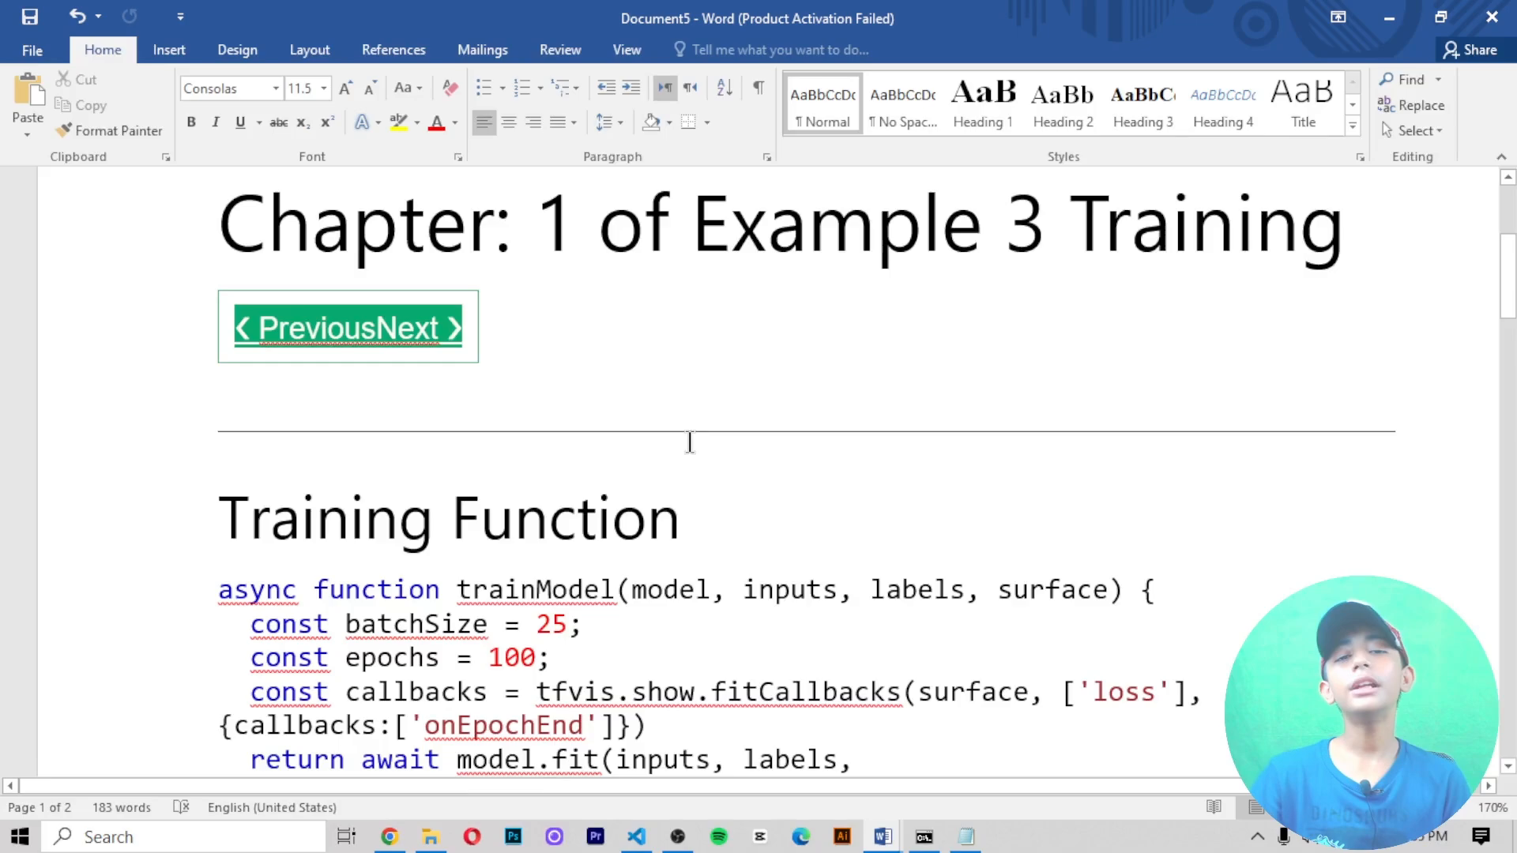